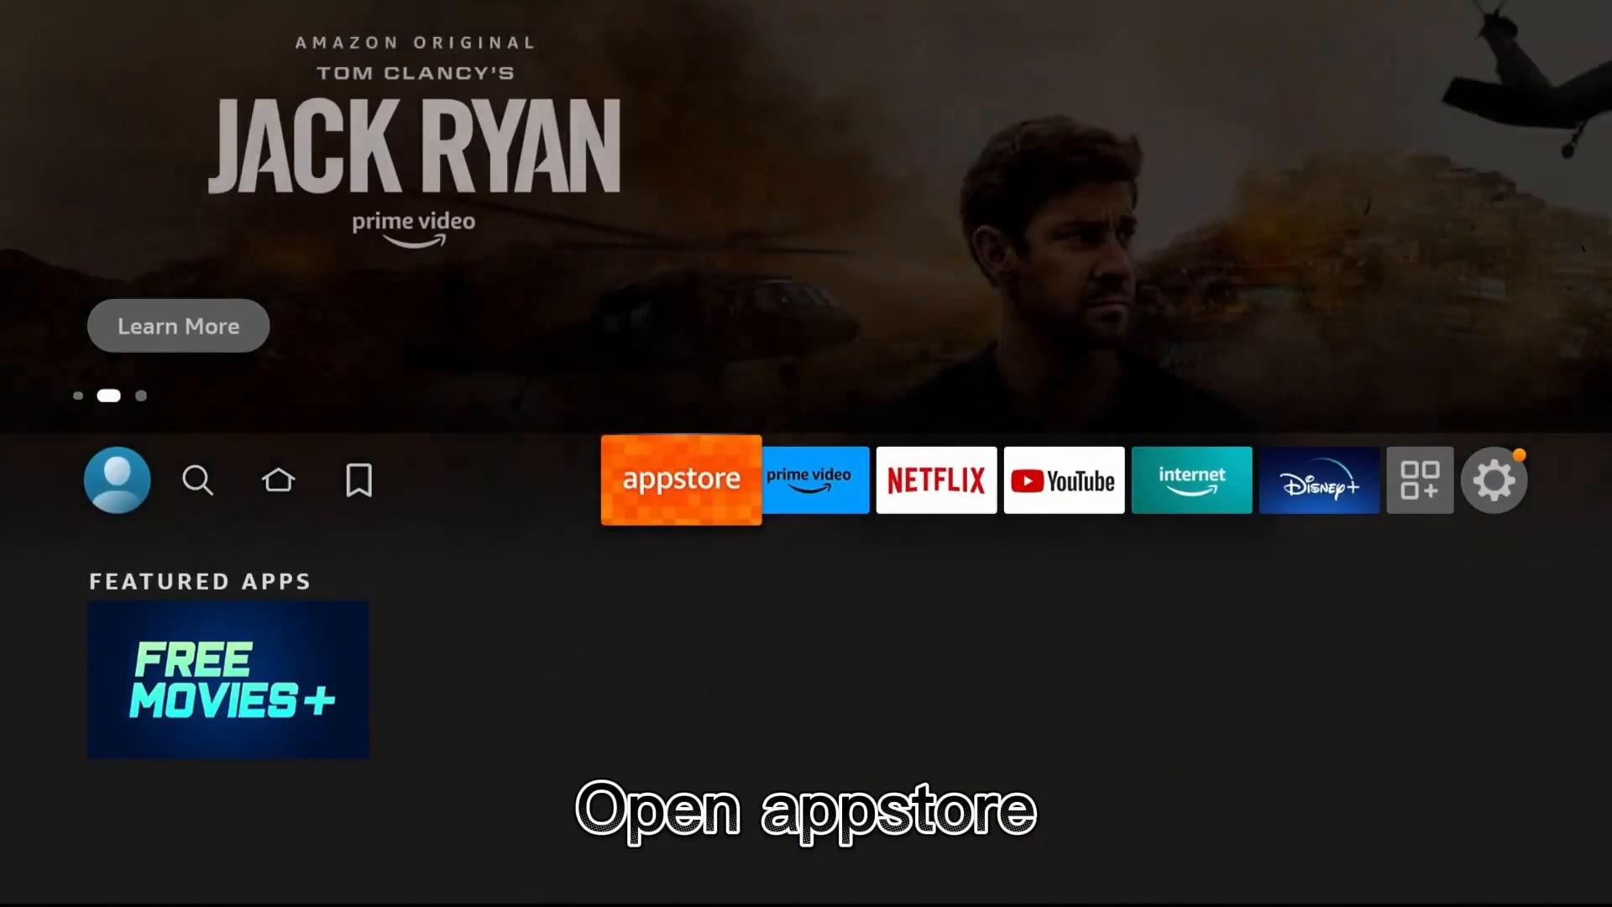
Install S2X File Manager - SCAN TO SEND from the Fire TV Appstore.
{"action": "left_click", "coordinate": [680, 478]}
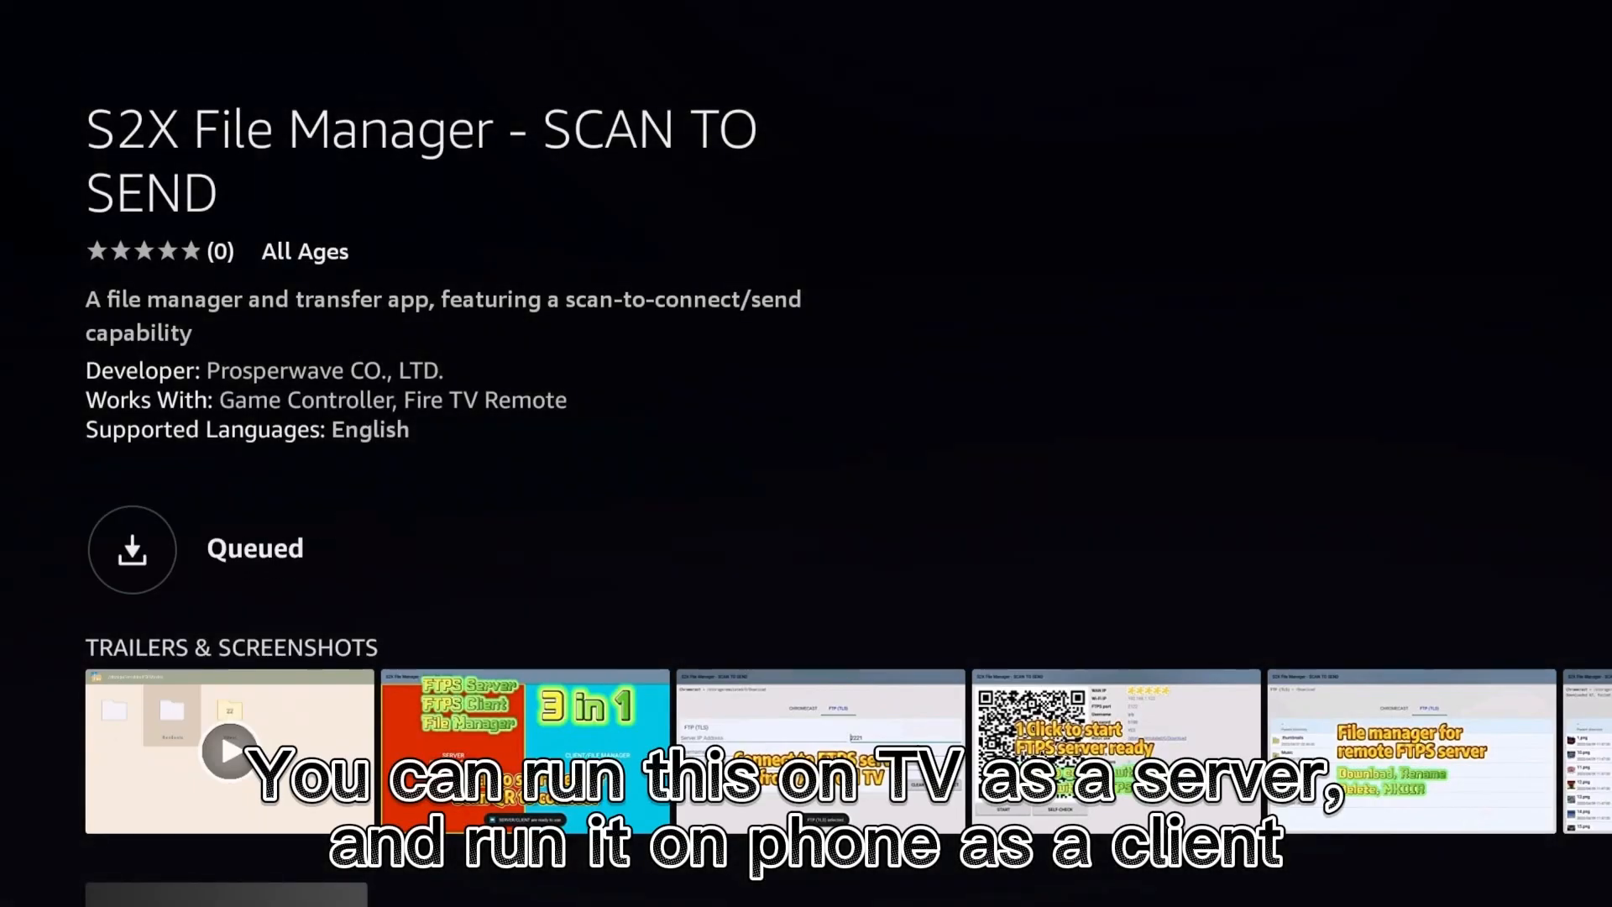
{"action": "left_click", "coordinate": [130, 547]}
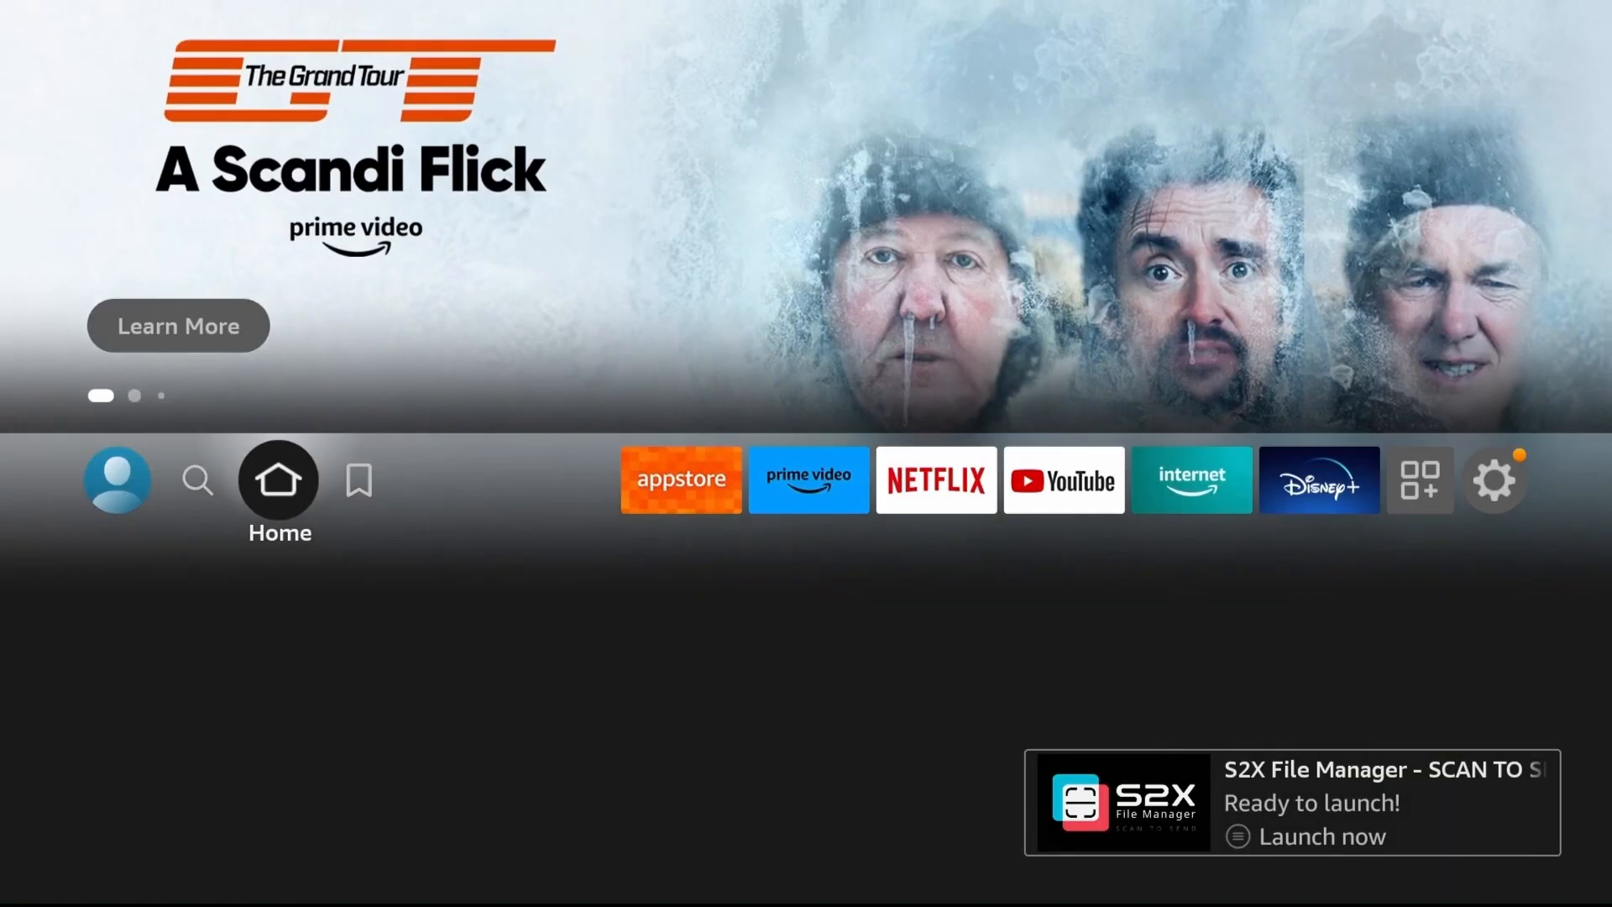
Start the S2X server on the TV and browse its Download folder from the phone's AFTR view.
{"action": "left_click", "coordinate": [1321, 837]}
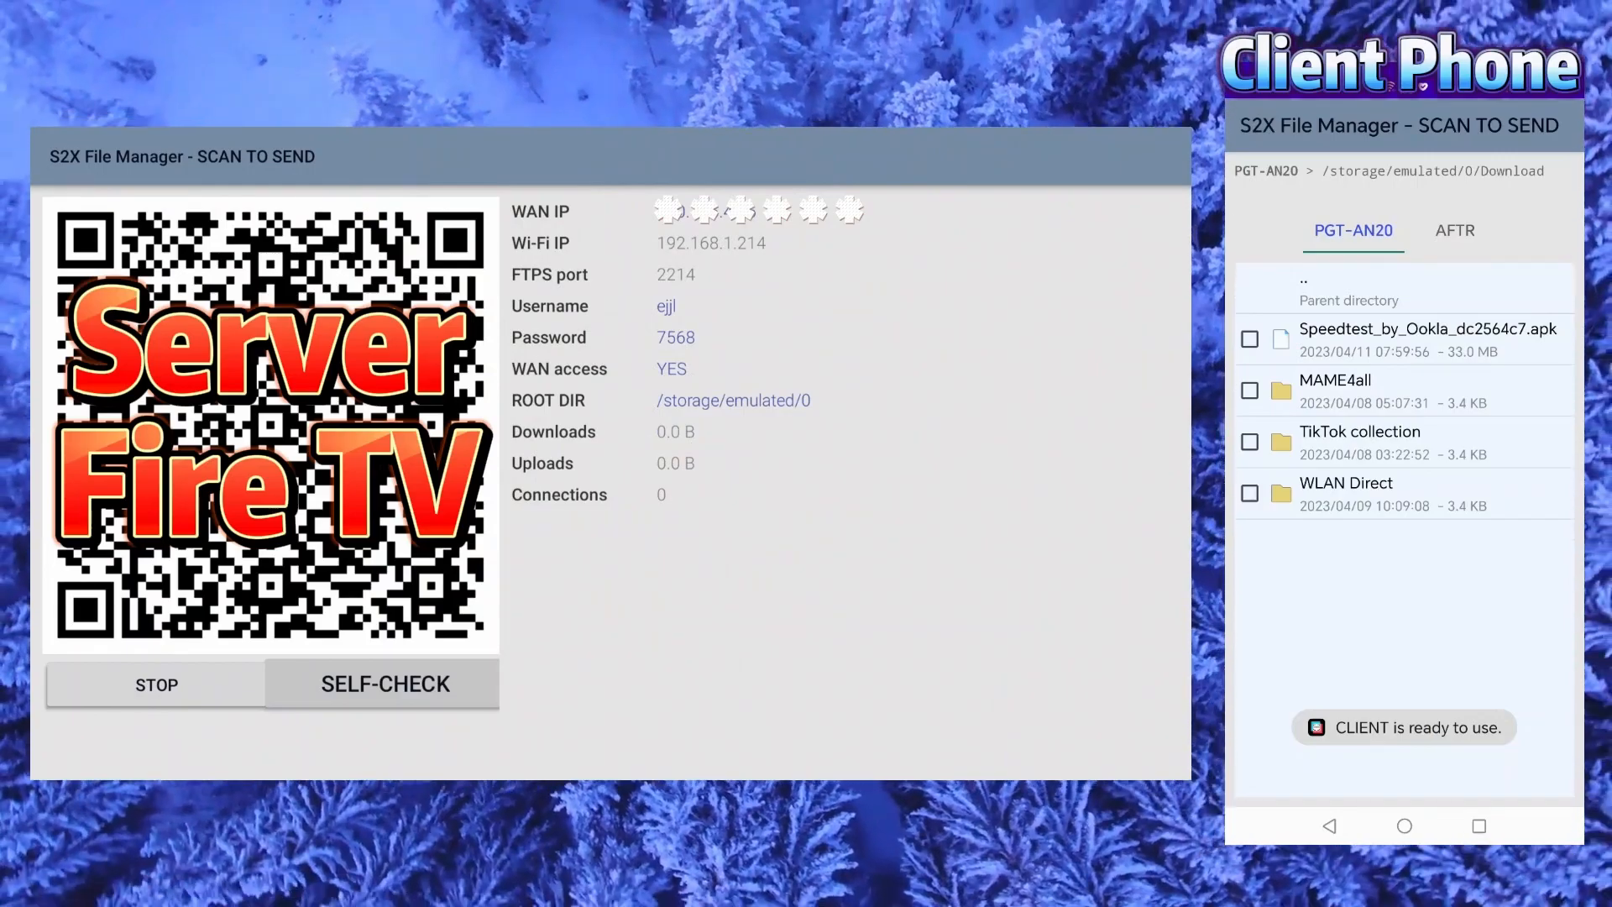
{"action": "left_click", "coordinate": [1454, 230]}
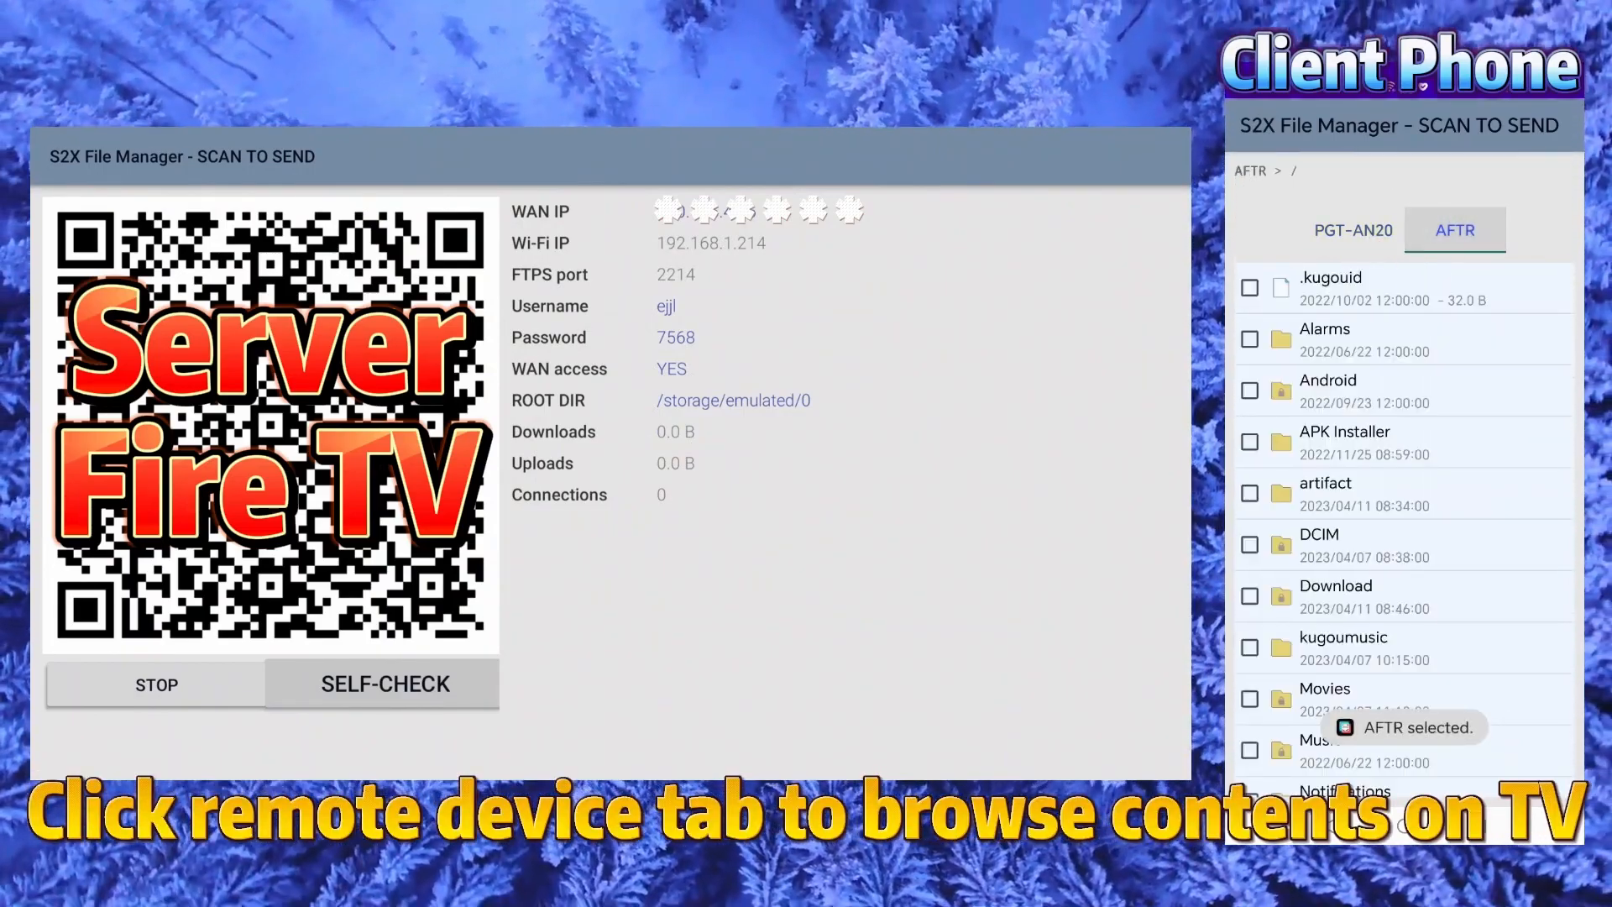
{"action": "left_click", "coordinate": [1335, 596]}
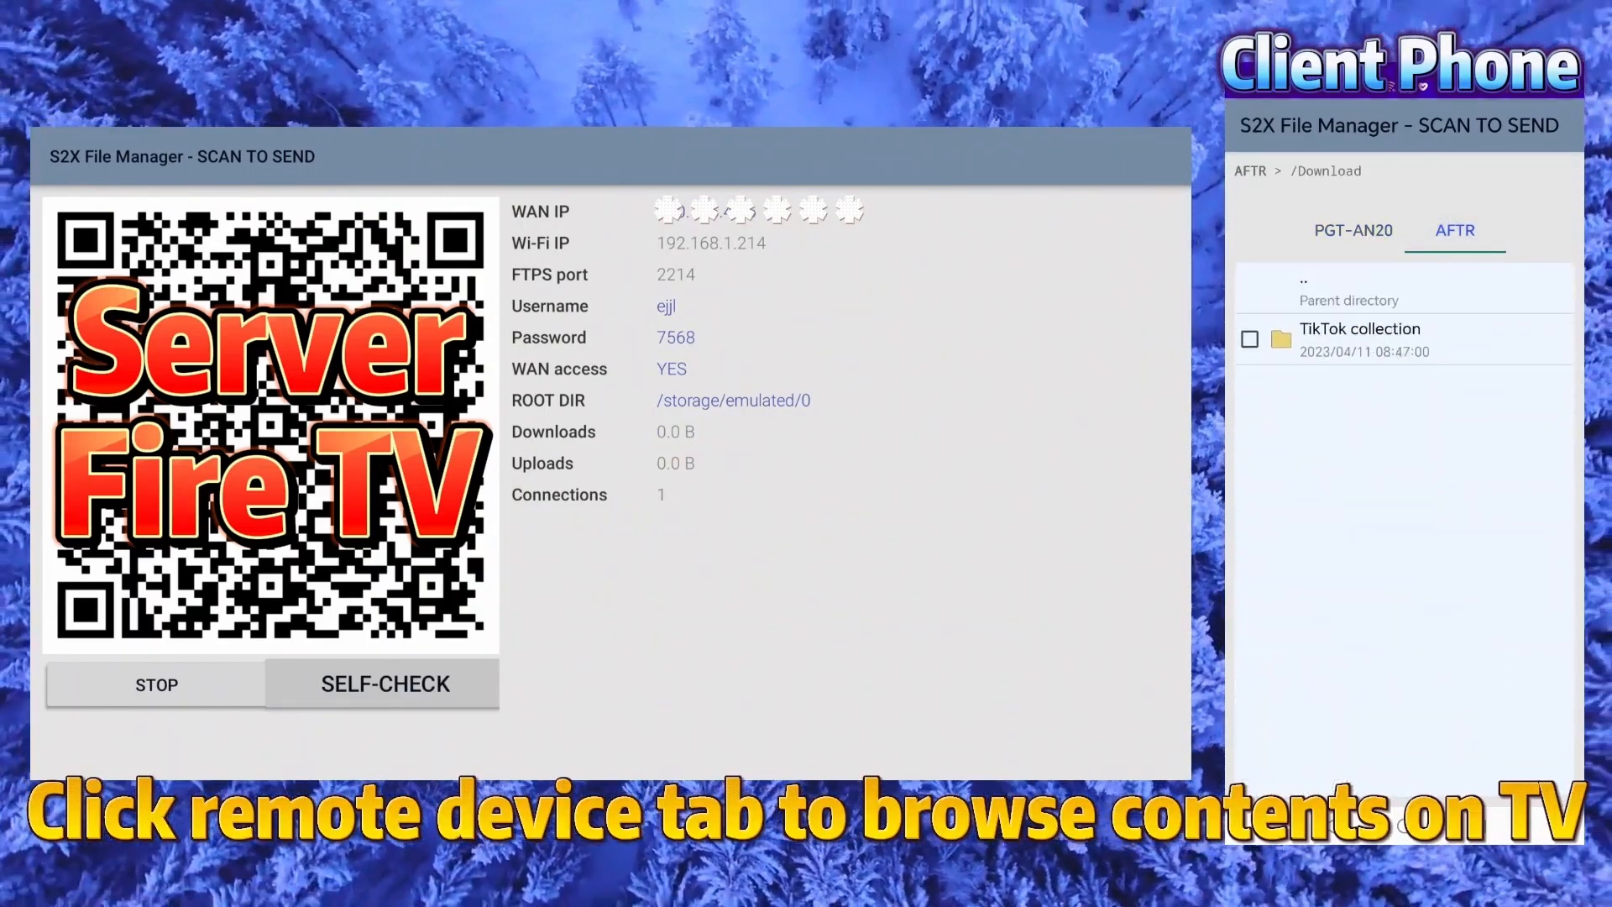
{"action": "left_click", "coordinate": [1353, 230]}
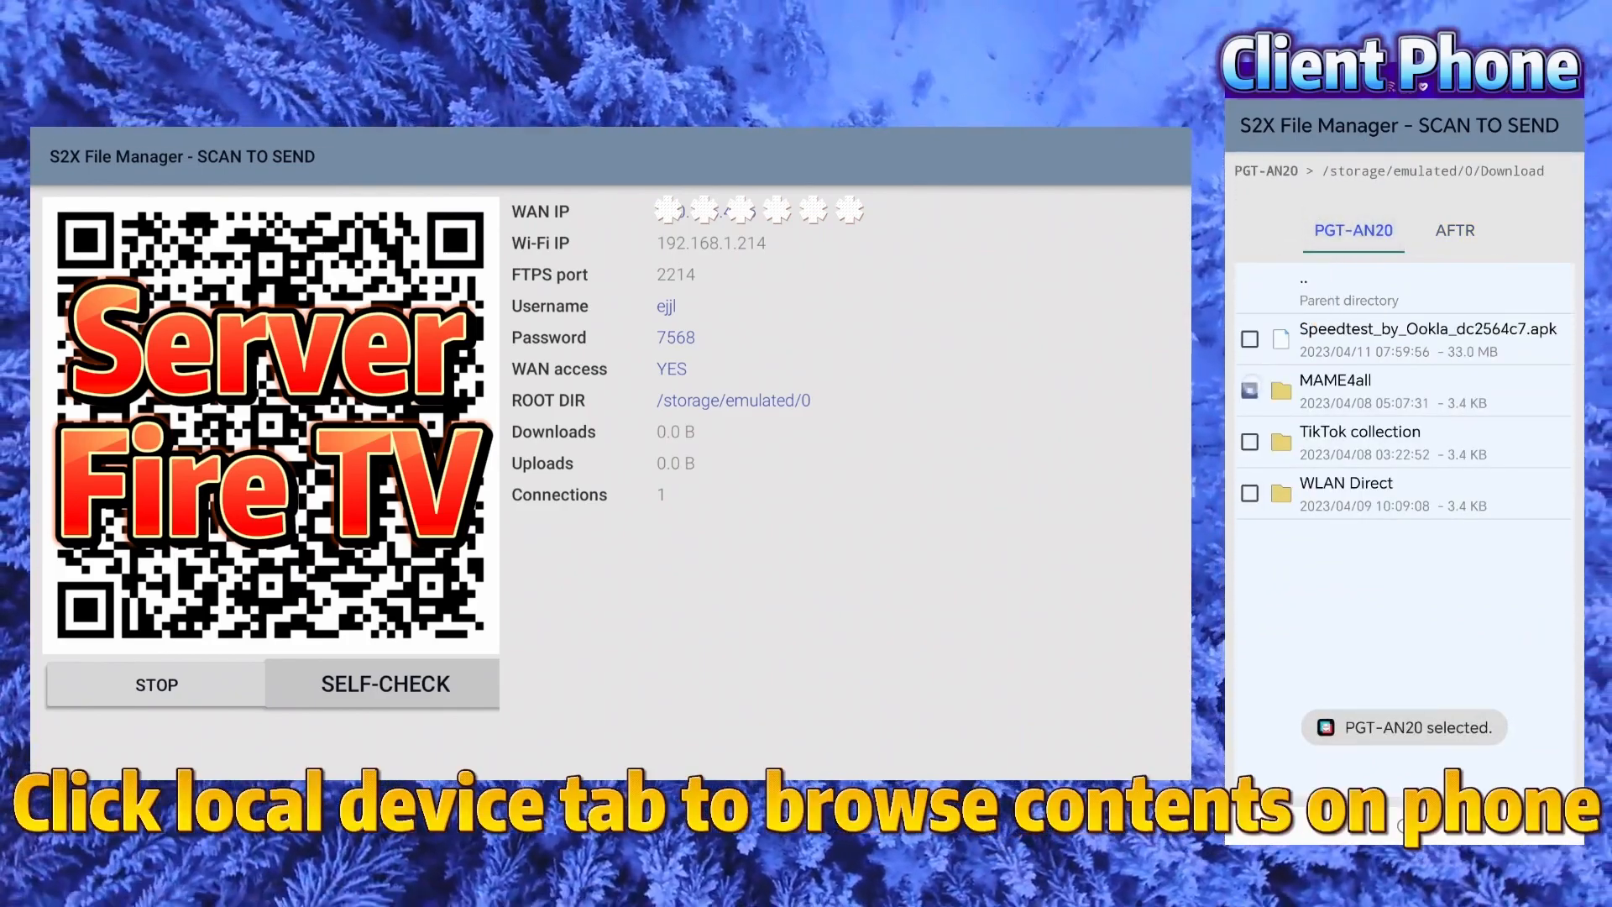
Upload the phone's MAME4all folder to the TV's Download folder and verify it appears there.
{"action": "left_click", "coordinate": [1249, 389]}
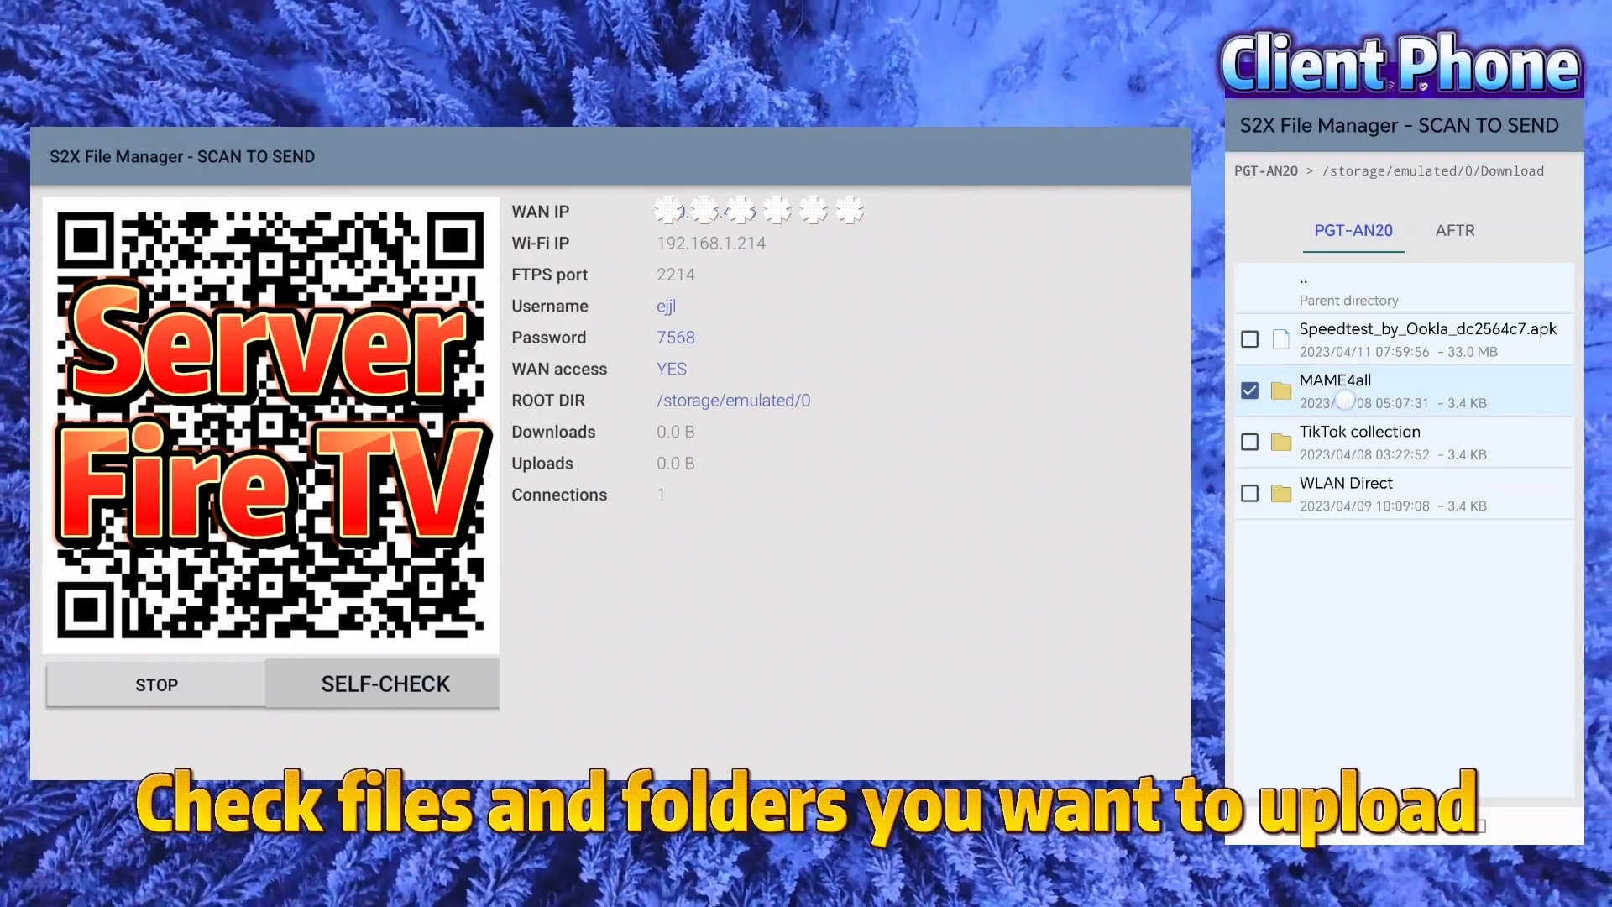
{"action": "left_click", "coordinate": [1335, 380]}
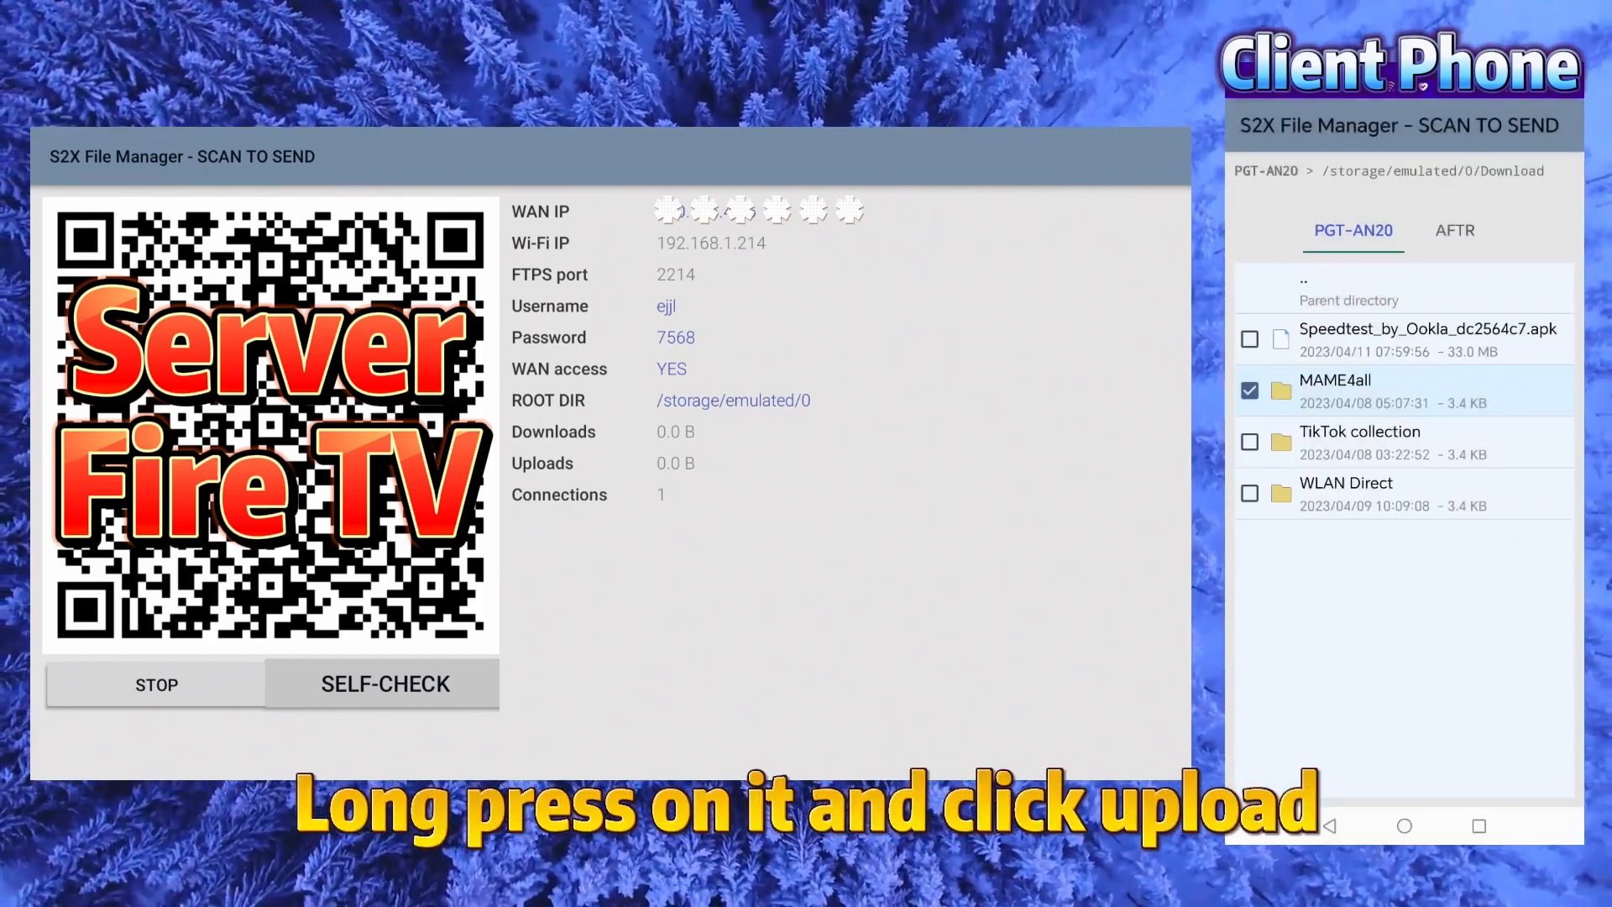
{"action": "left_click", "coordinate": [1333, 390]}
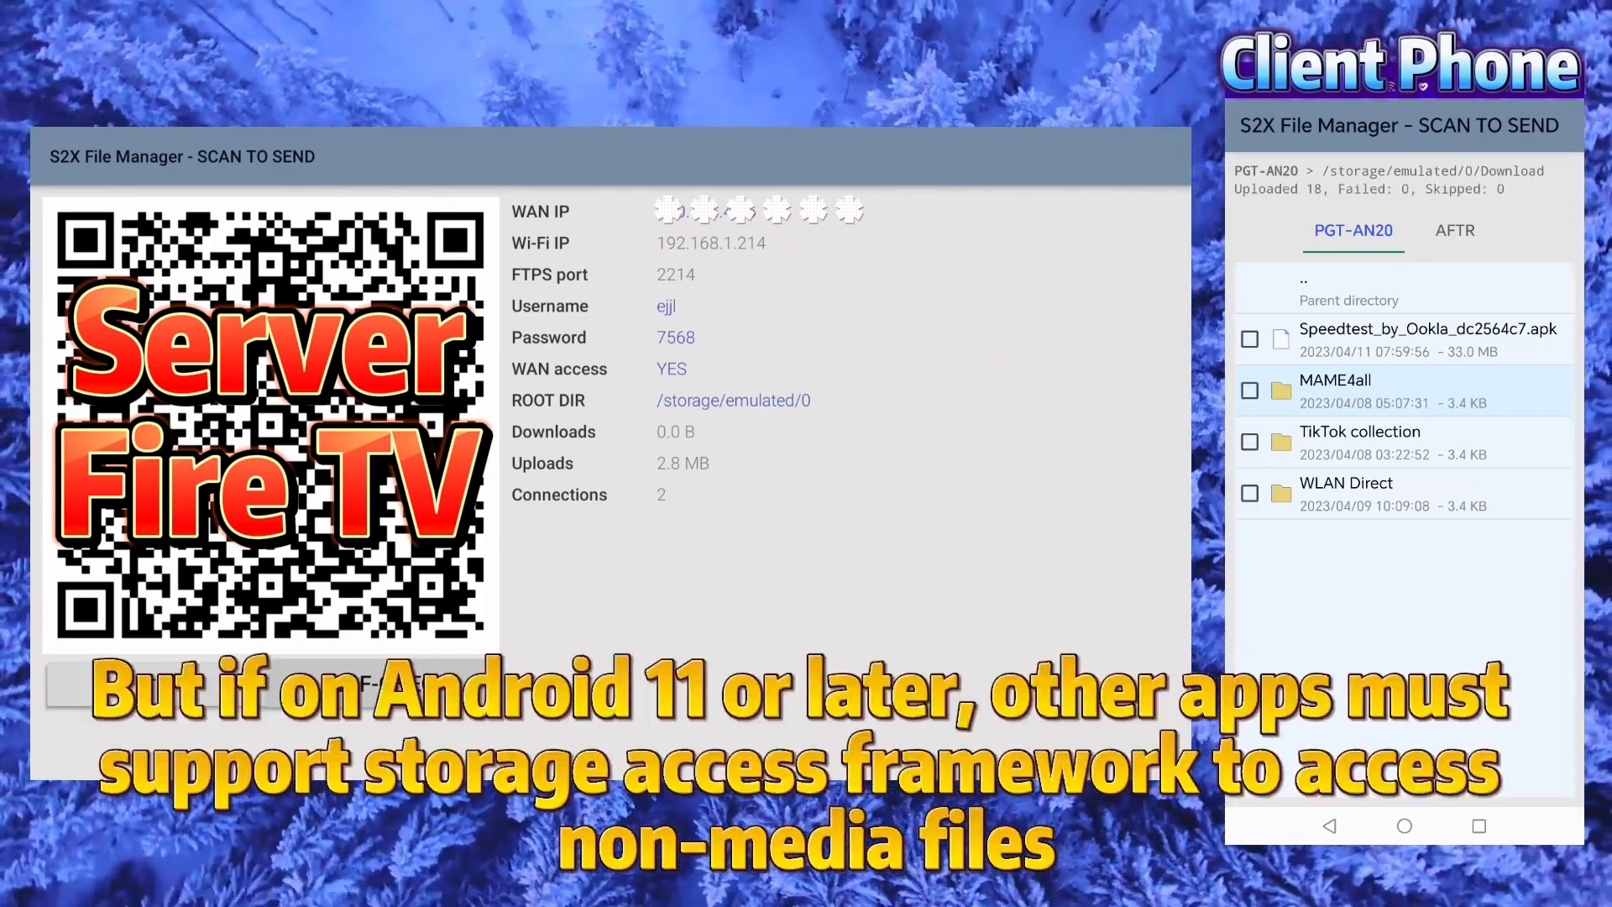
{"action": "left_click", "coordinate": [1454, 230]}
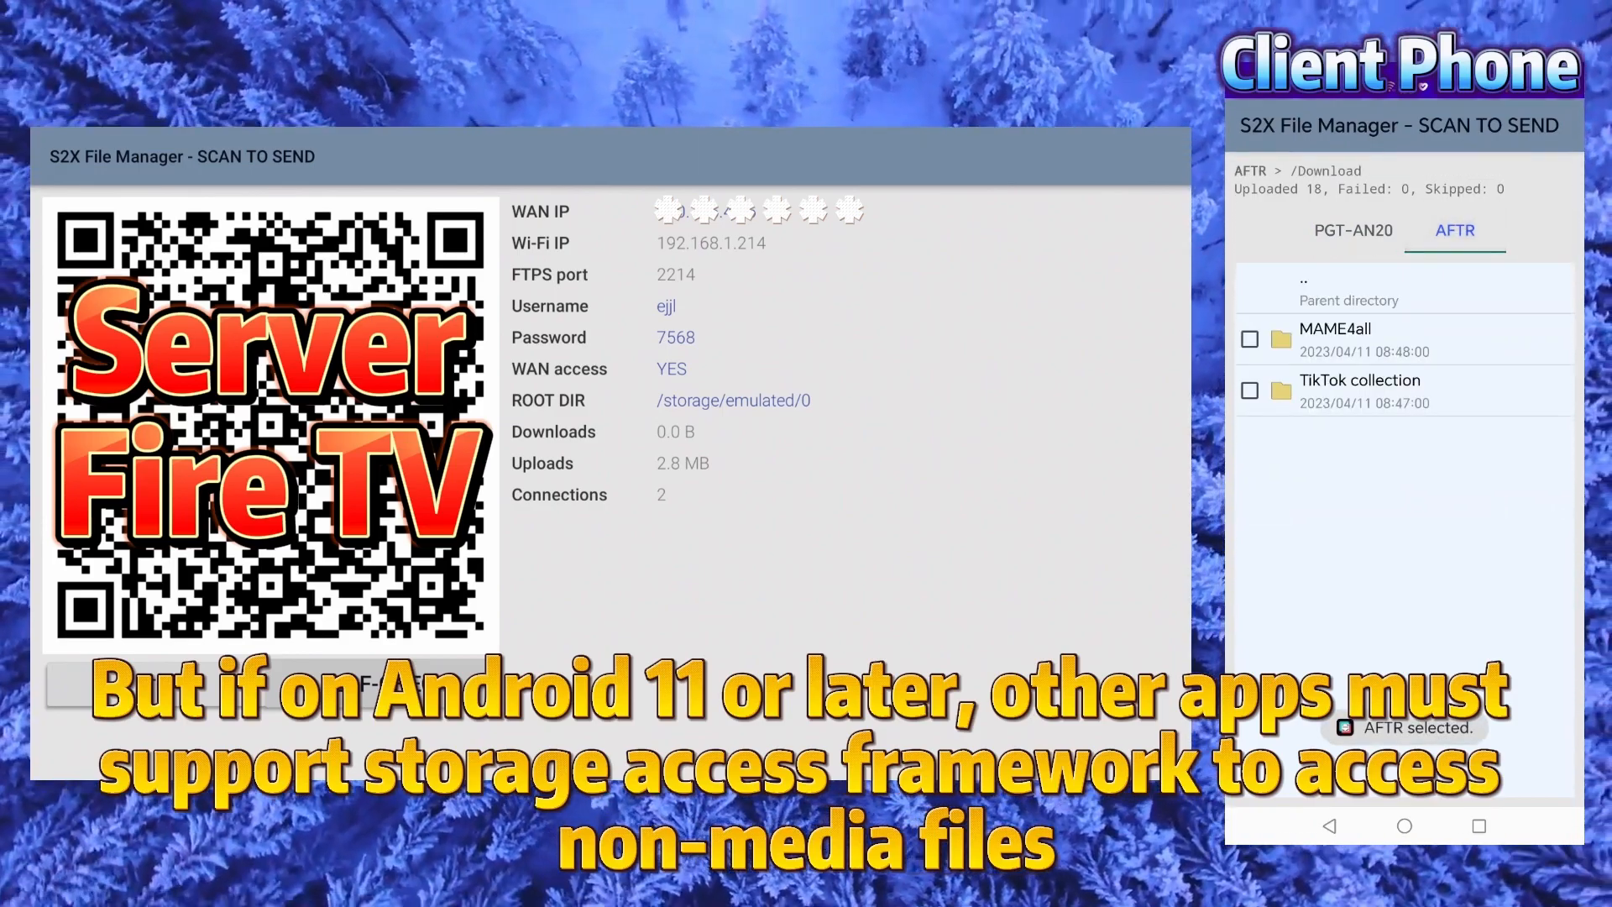
{"action": "left_click", "coordinate": [1354, 230]}
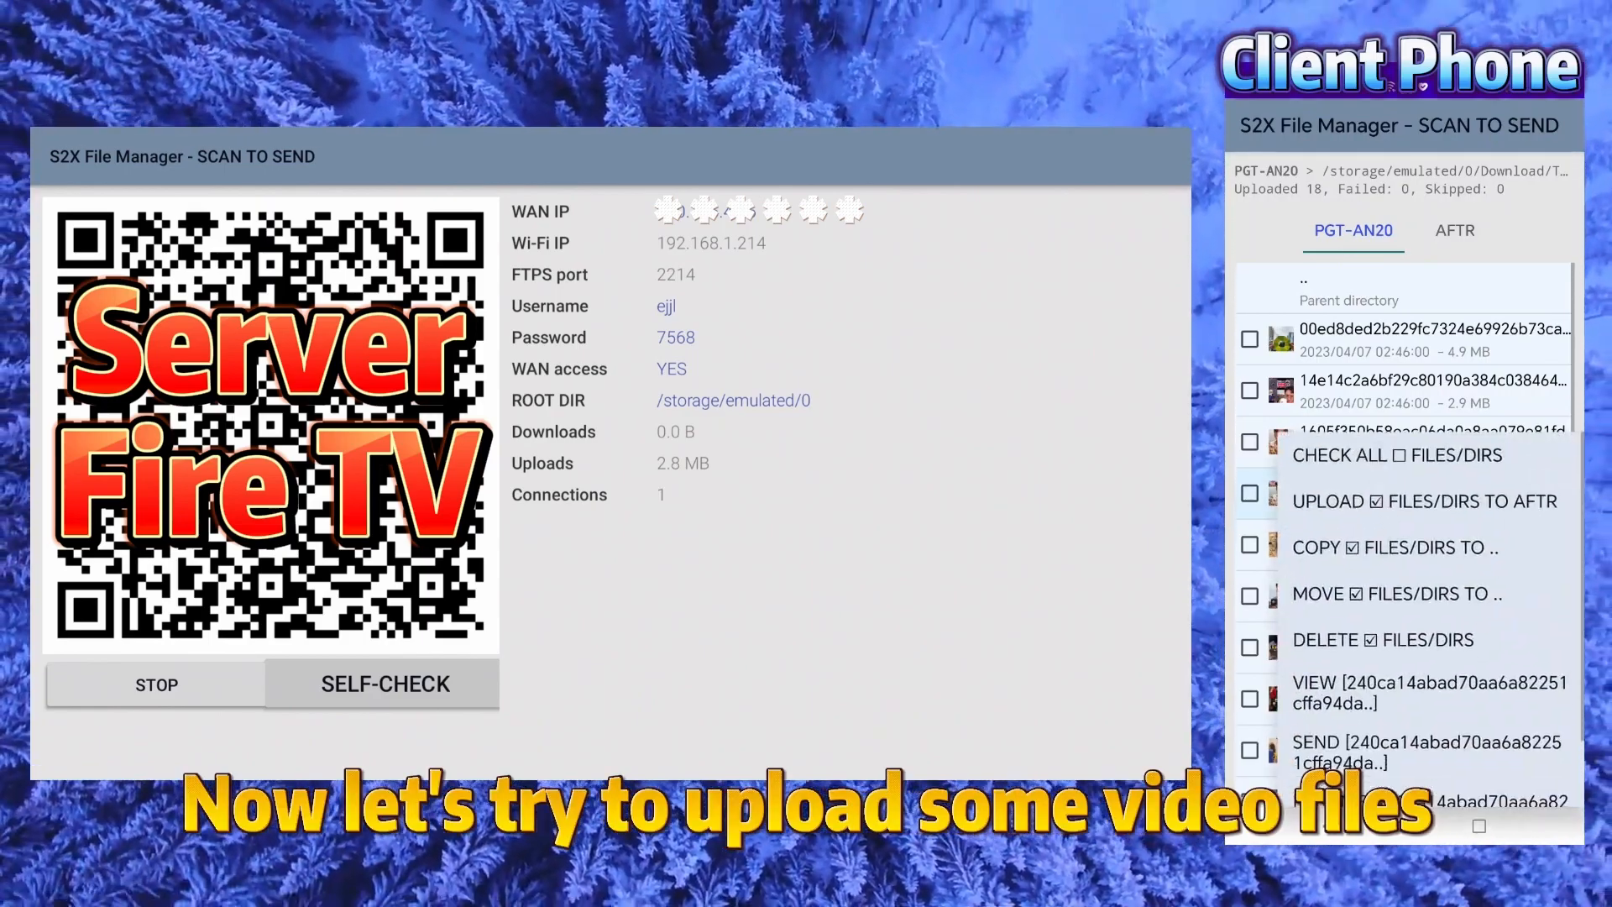
Check all videos in the TikTok collection folder and confirm uploading them to AFTR's Download.
{"action": "left_click", "coordinate": [1396, 455]}
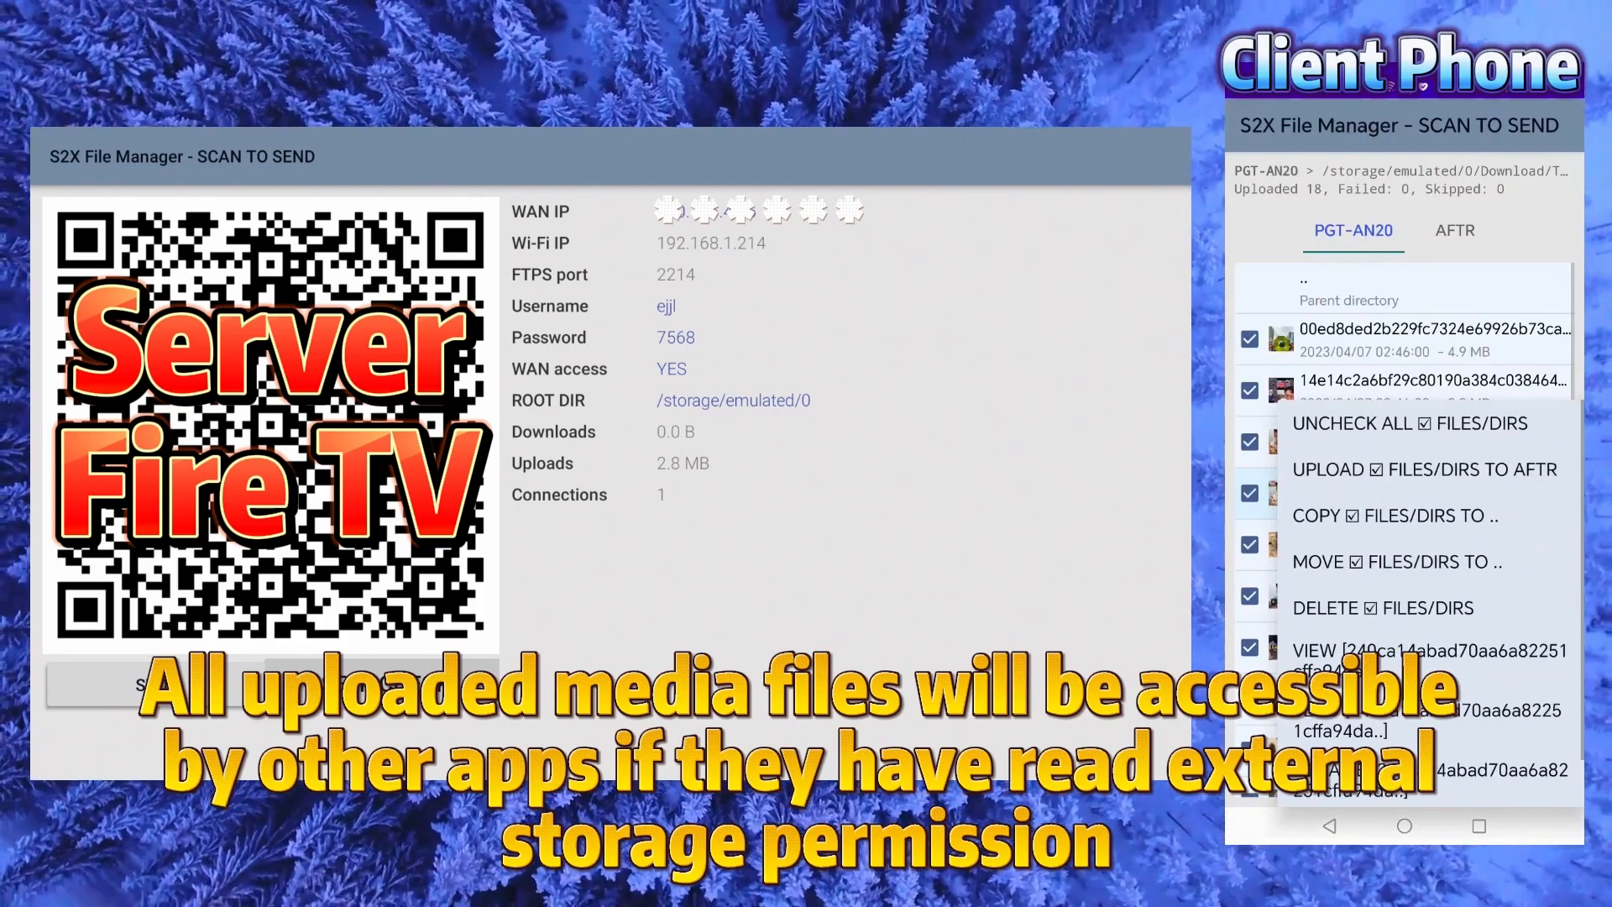
{"action": "left_click", "coordinate": [1422, 468]}
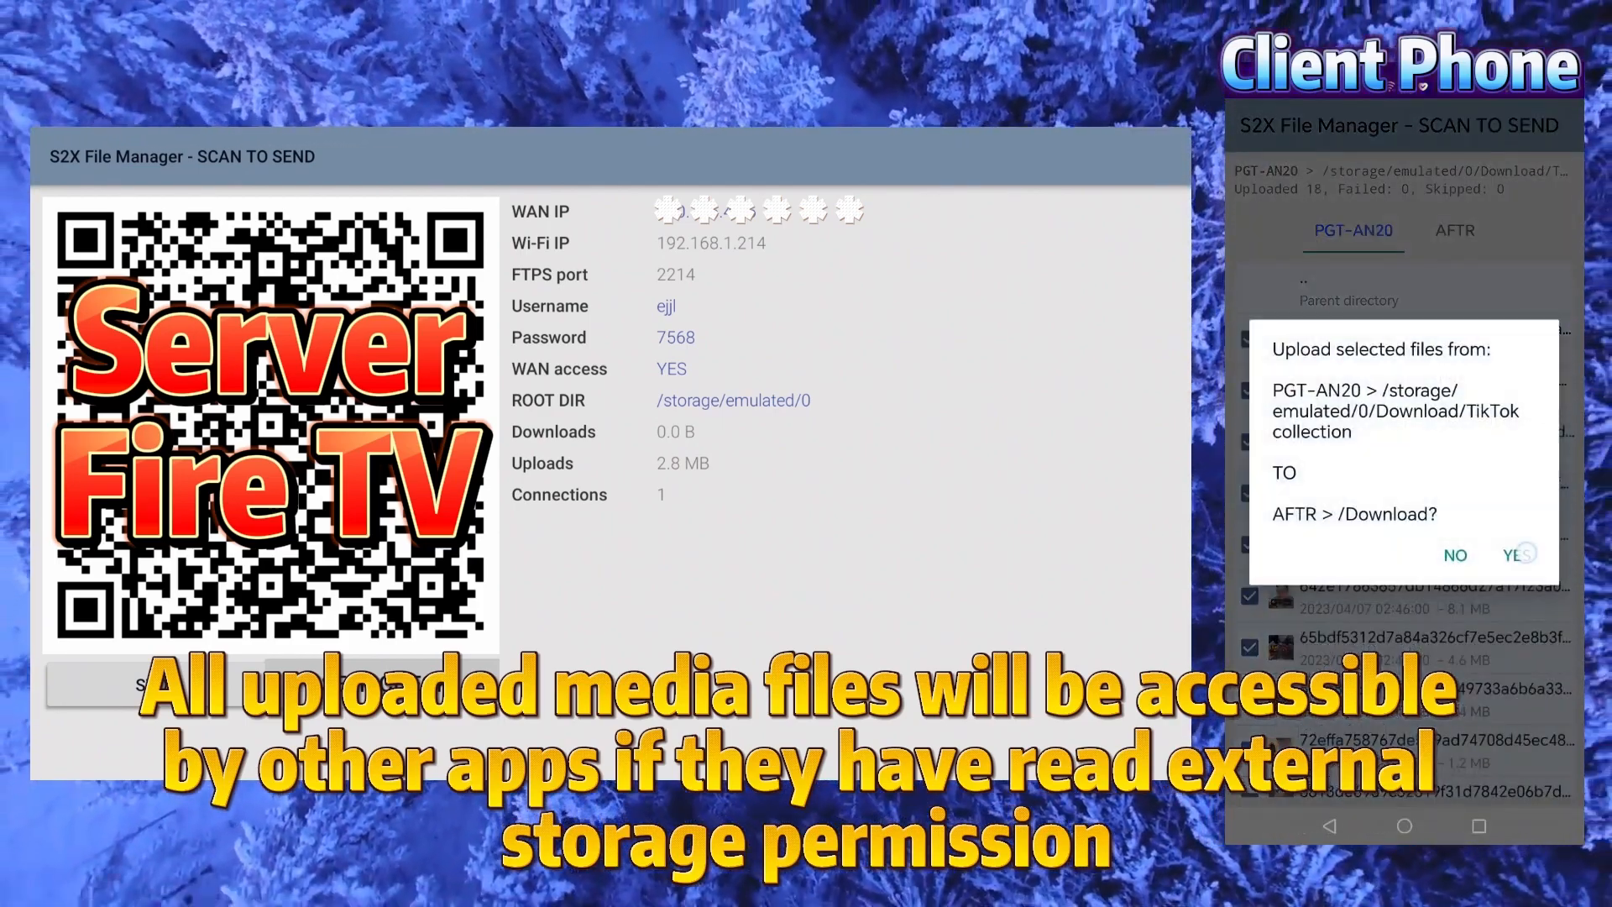
{"action": "left_click", "coordinate": [1518, 555]}
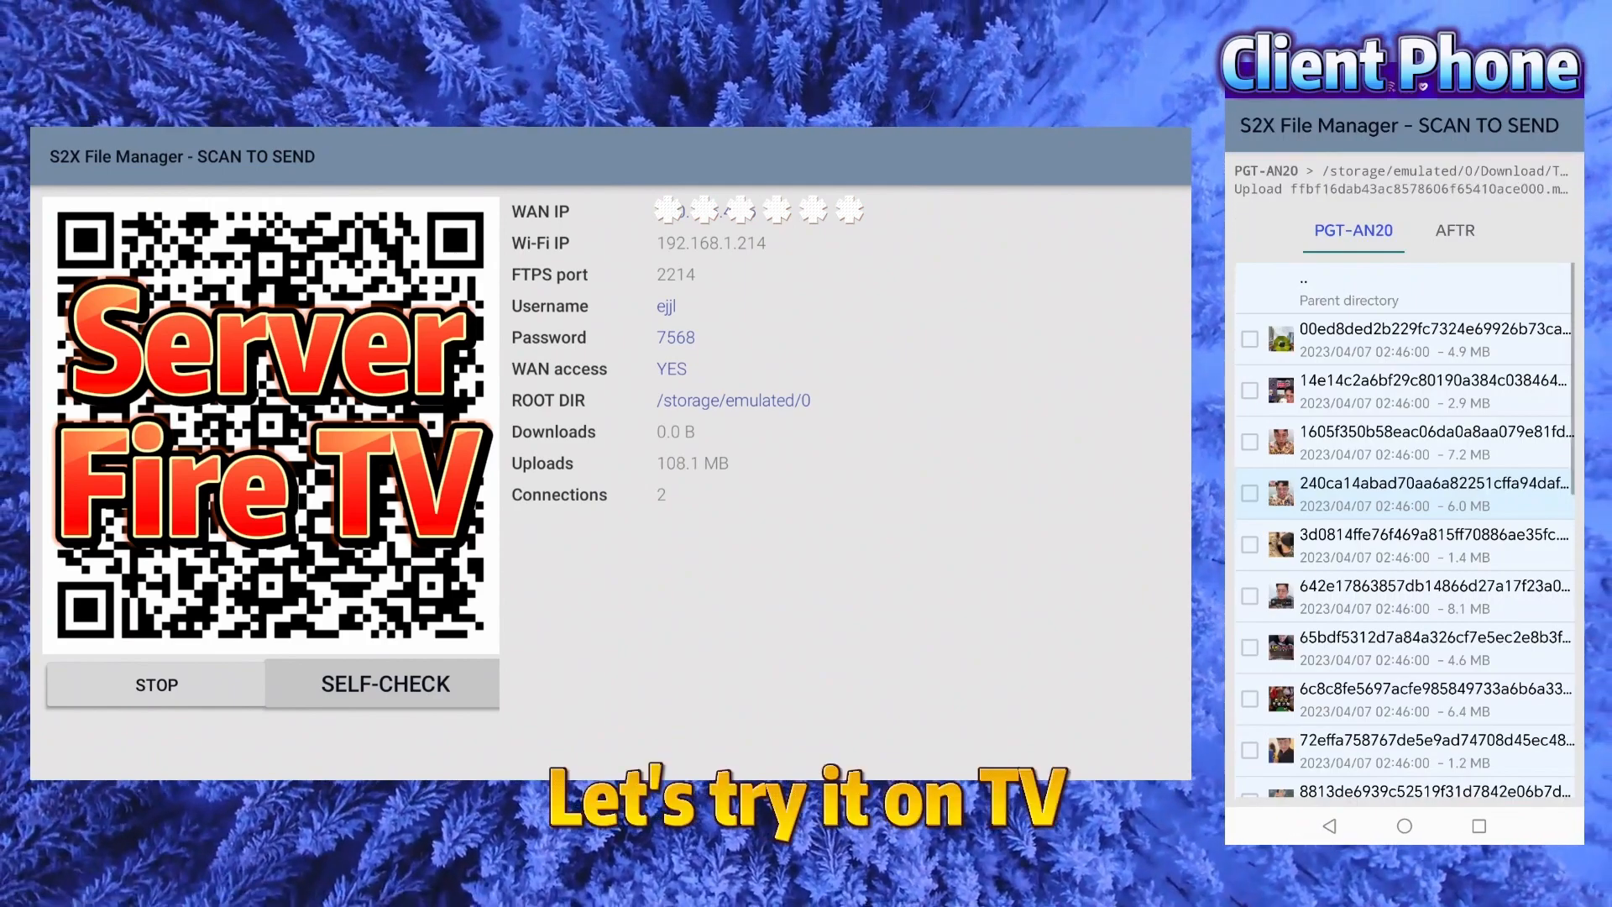
Show the uploaded mp4 videos in /storage/emulated/0/Download on the TV.
{"action": "left_click", "coordinate": [1454, 230]}
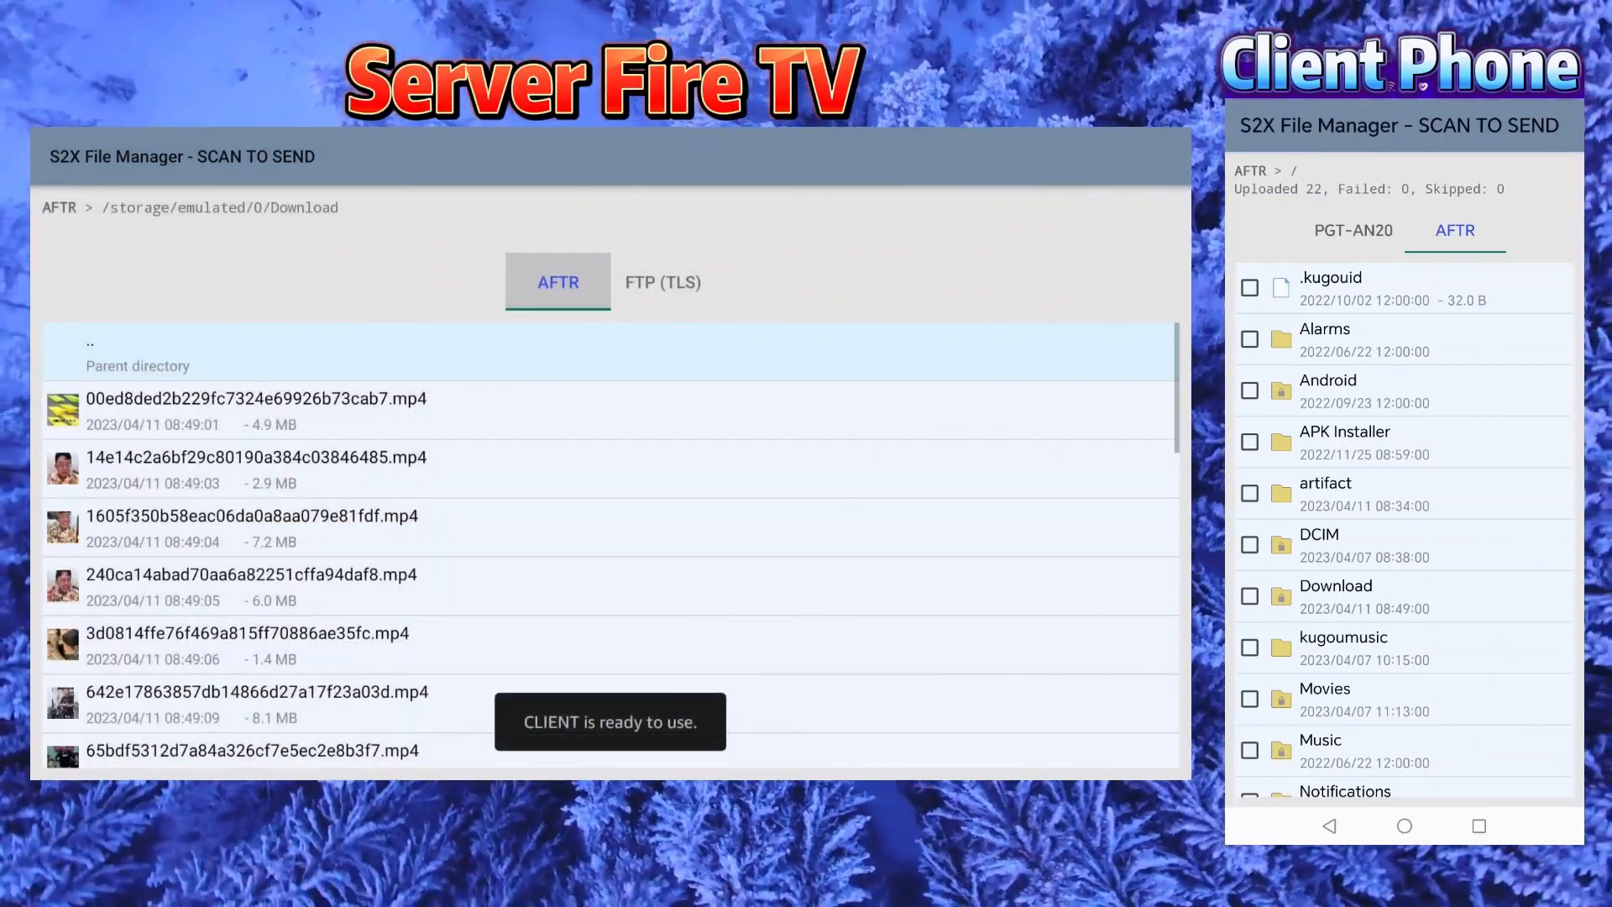
{"action": "scroll", "scroll_direction": "down", "scroll_amount": 3}
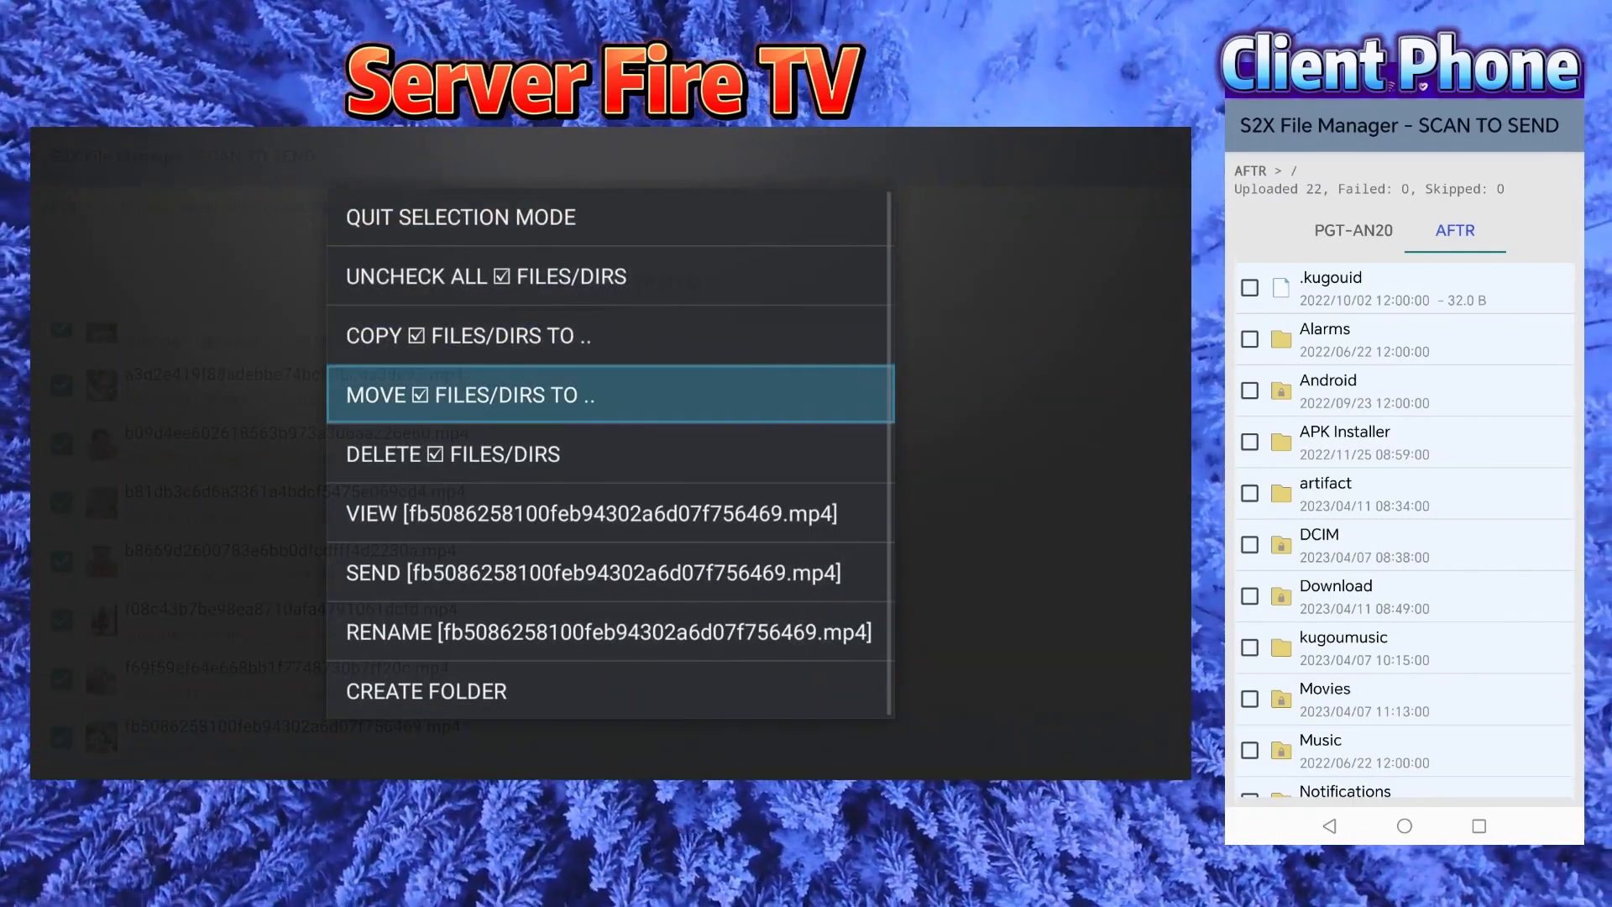
Move the checked videos up from Download into the TV's Movies folder as destination.
{"action": "left_click", "coordinate": [470, 394]}
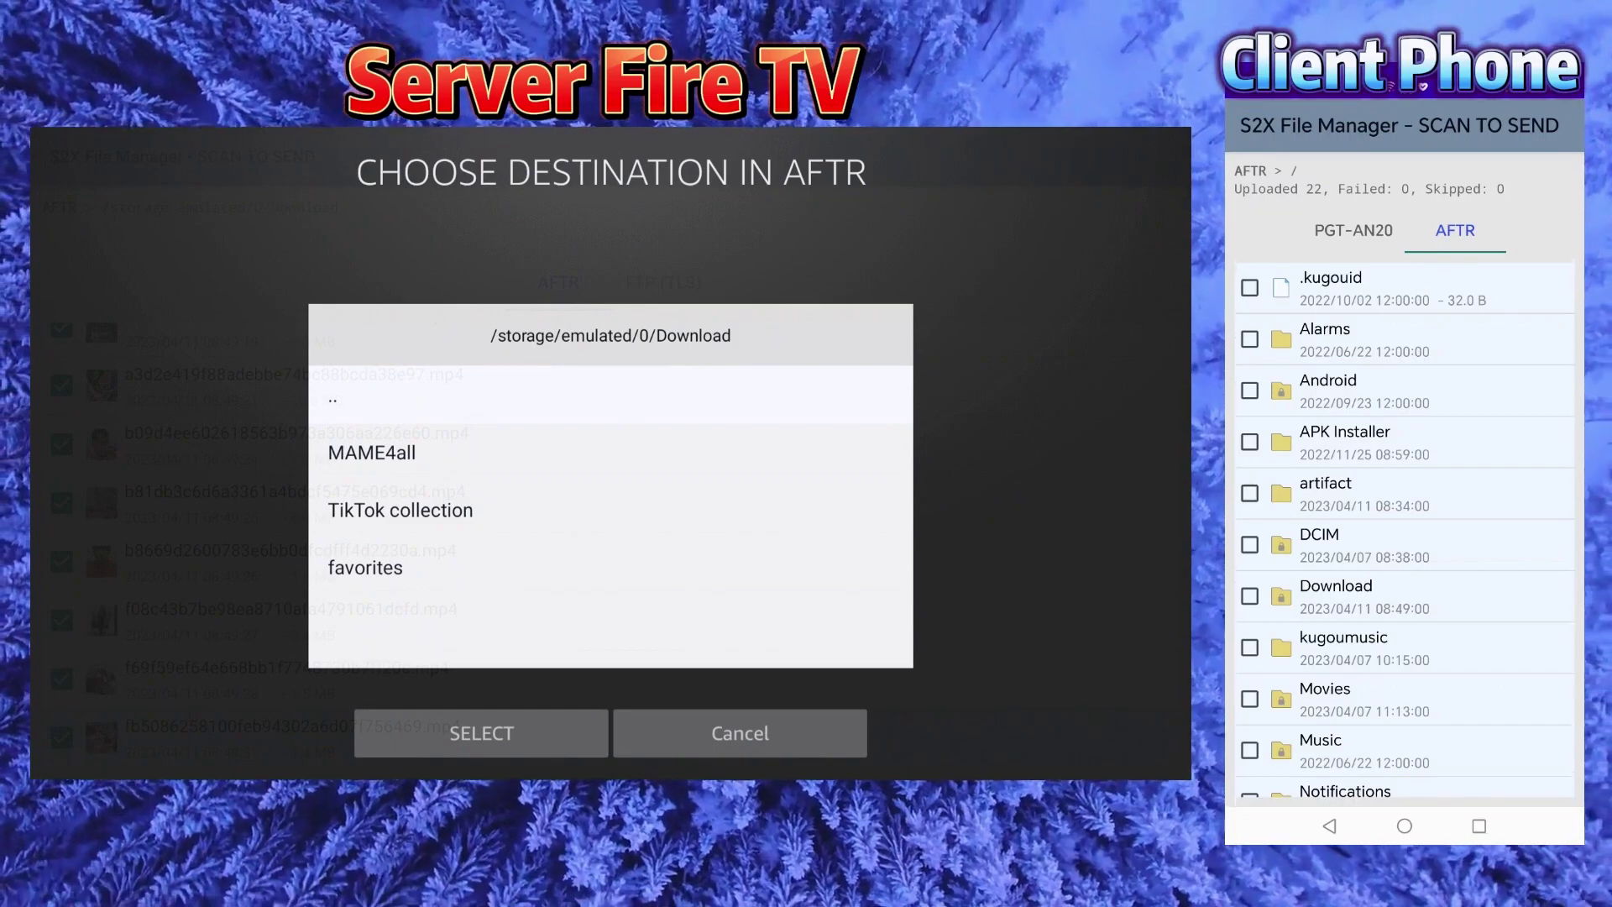
{"action": "left_click", "coordinate": [331, 400]}
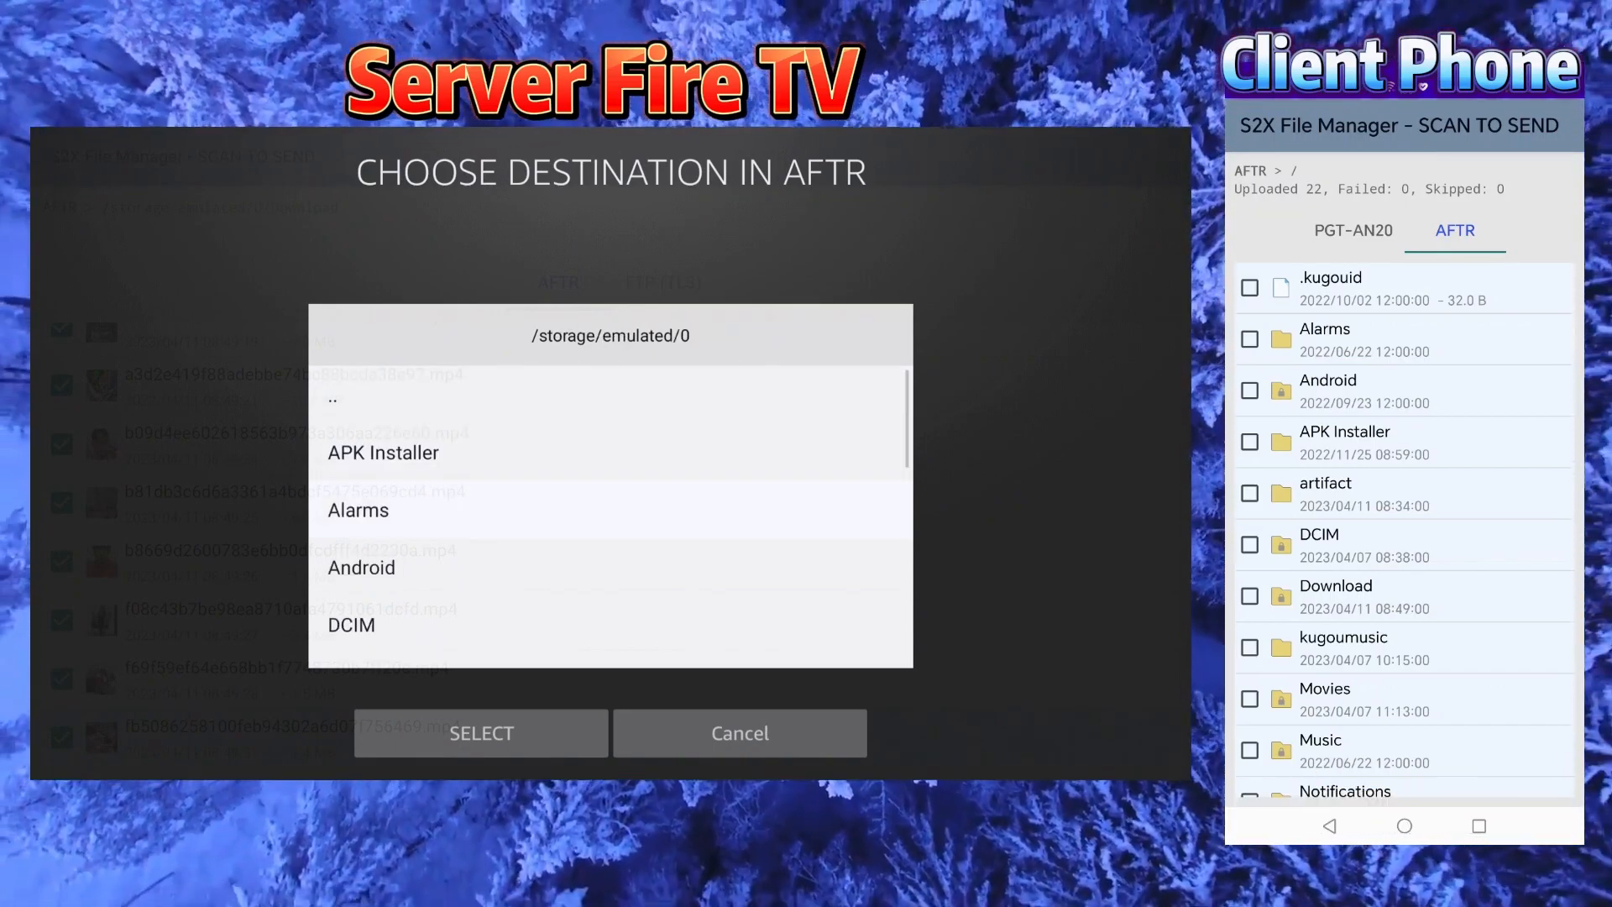
{"action": "scroll", "scroll_direction": "down", "scroll_amount": 3}
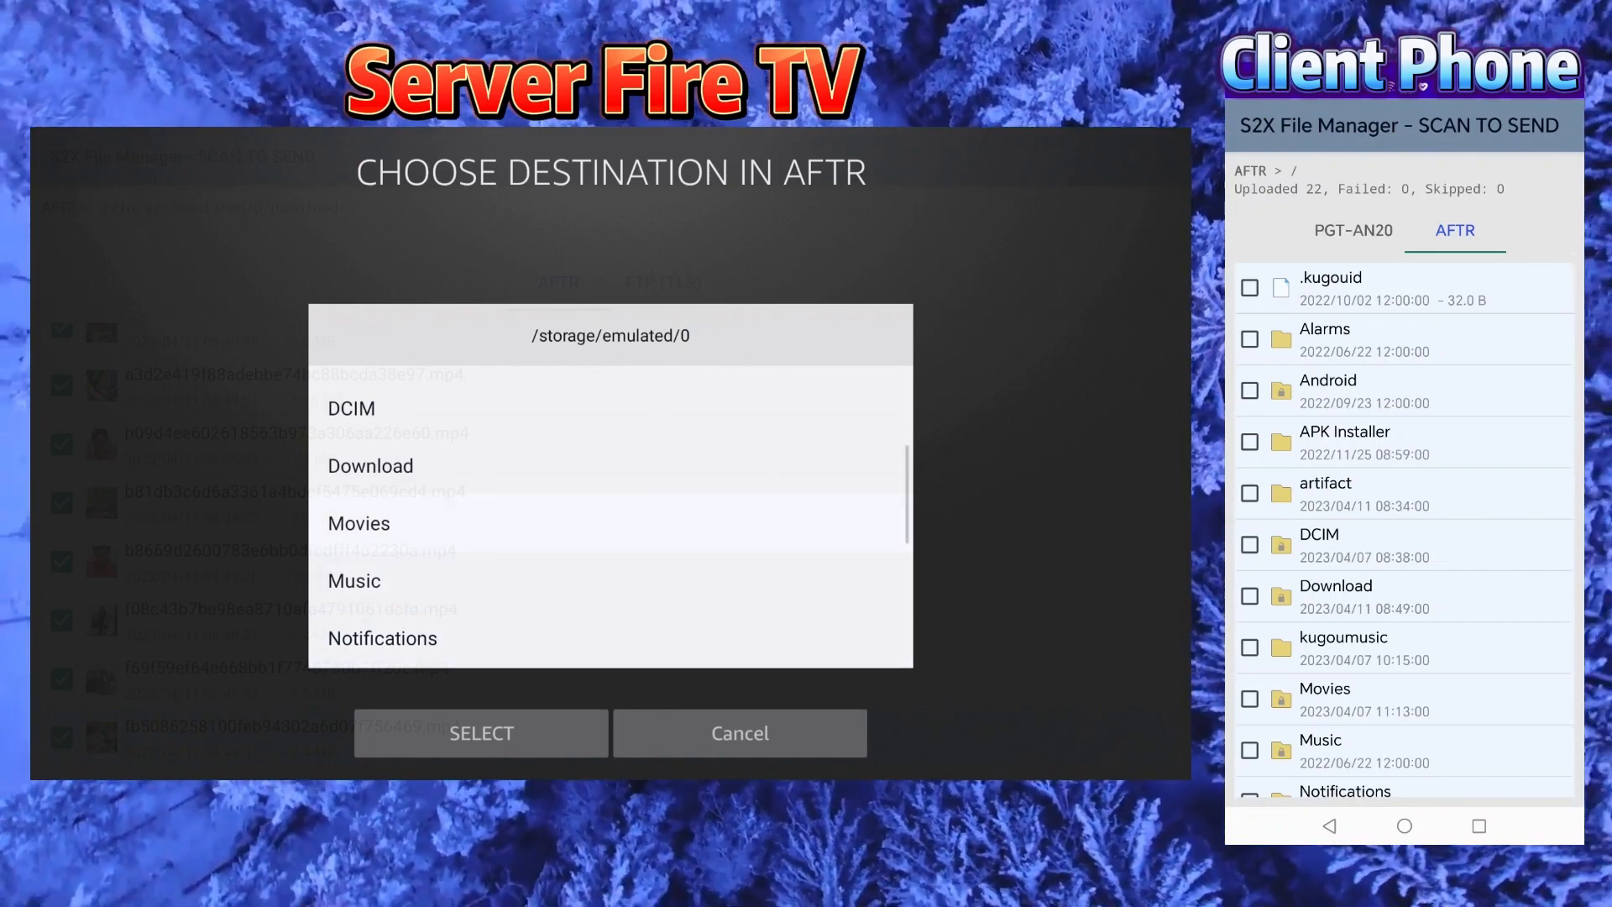
{"action": "left_click", "coordinate": [359, 522]}
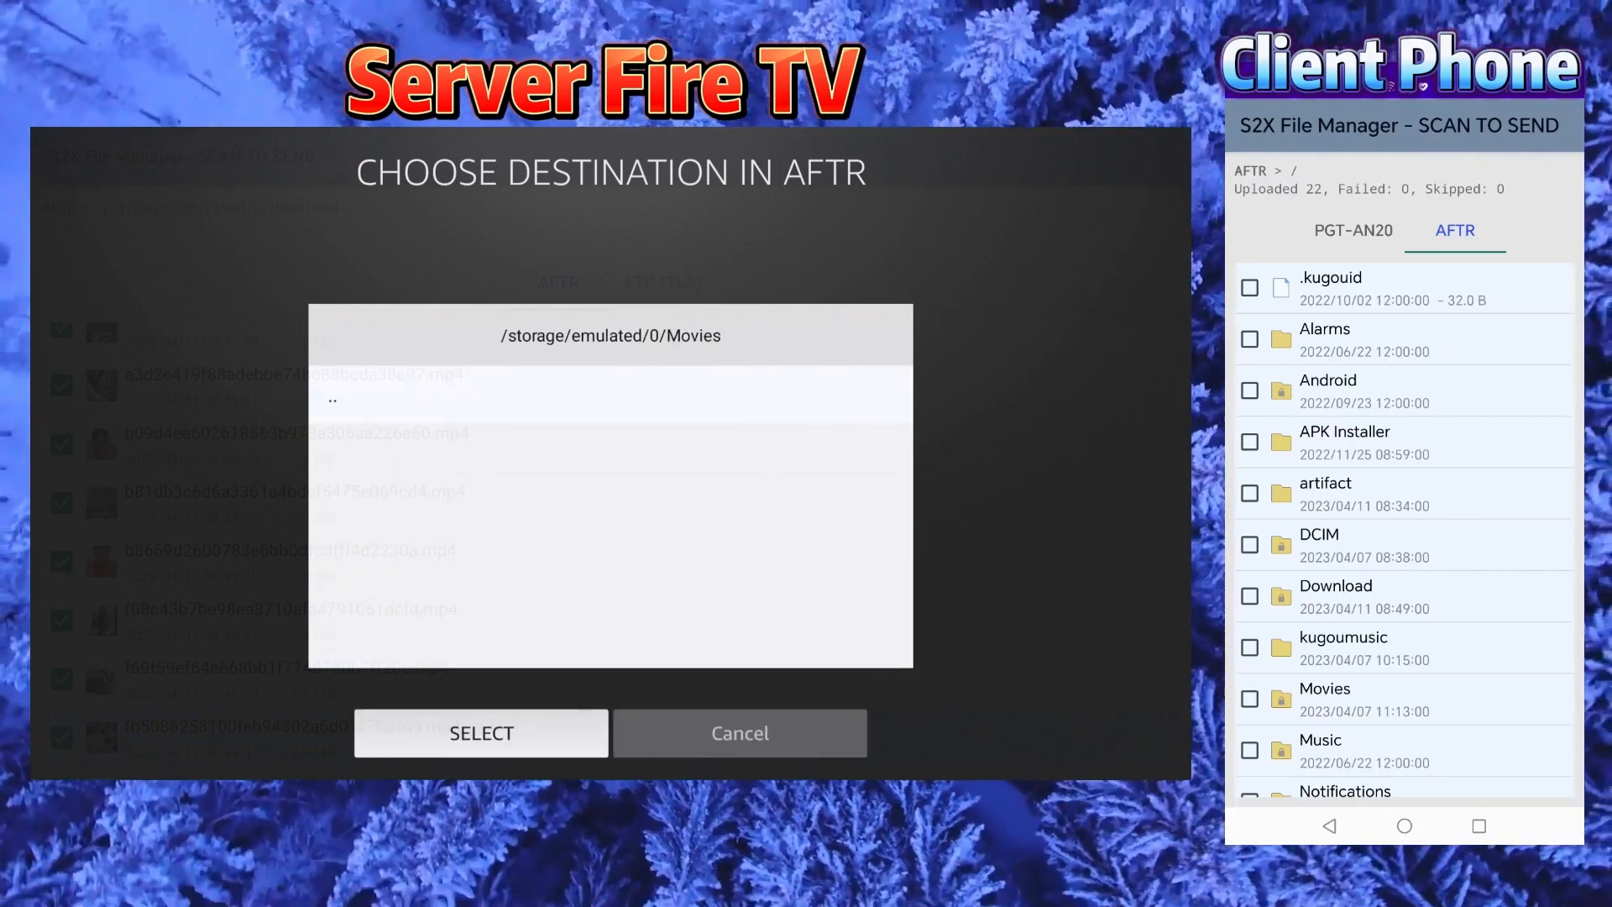
{"action": "left_click", "coordinate": [480, 733]}
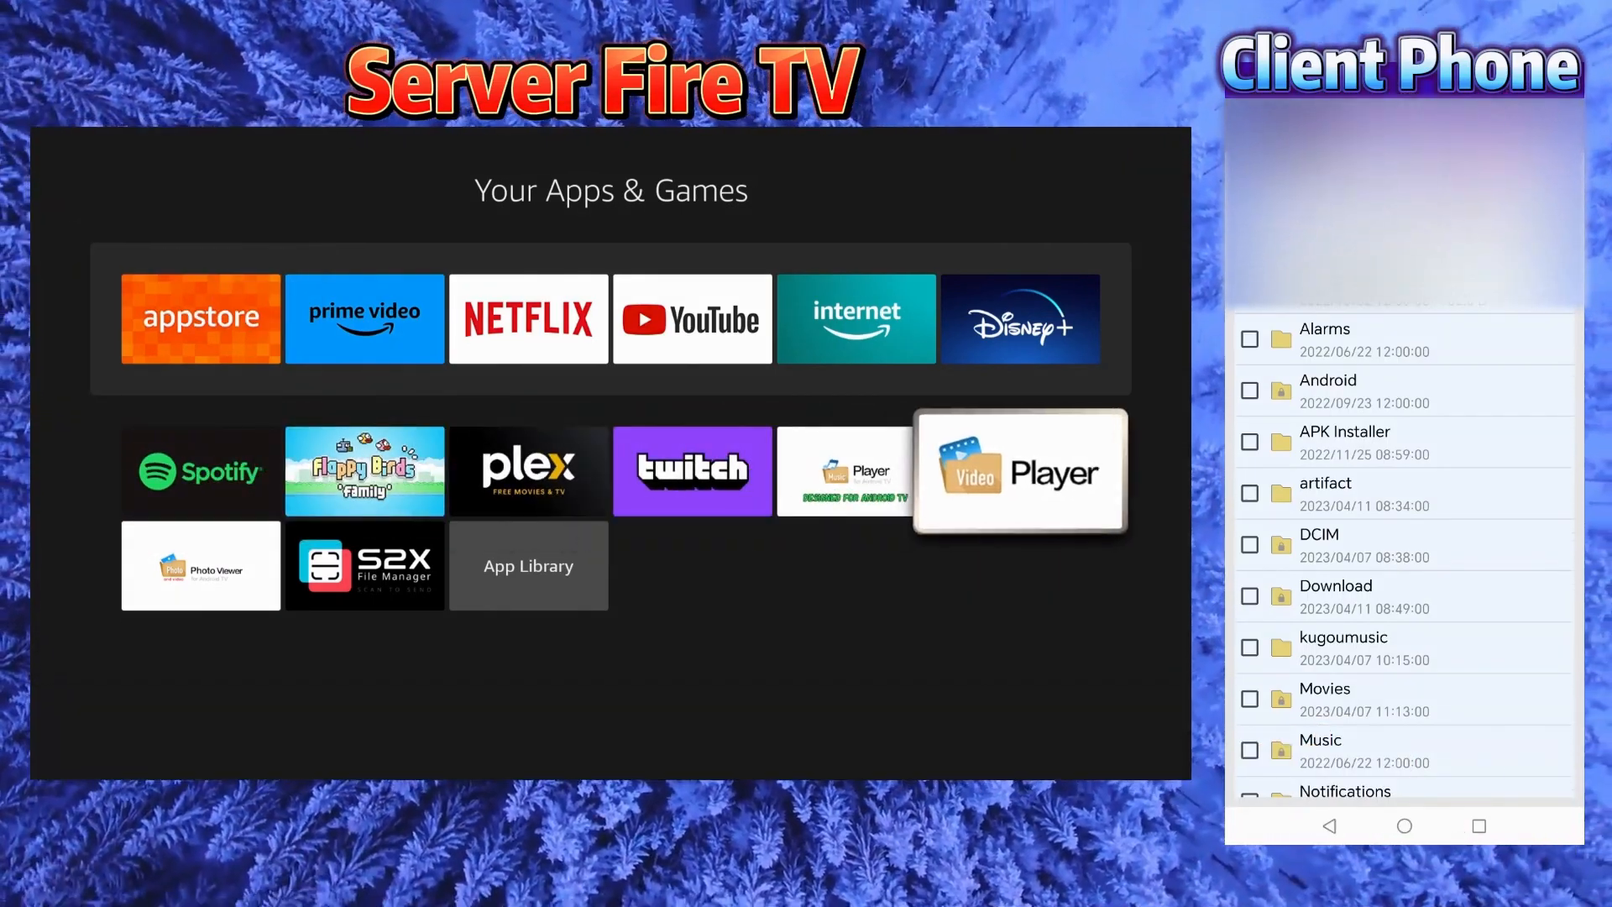
Launch Video Player from Your Apps & Games.
{"action": "left_click", "coordinate": [1020, 470]}
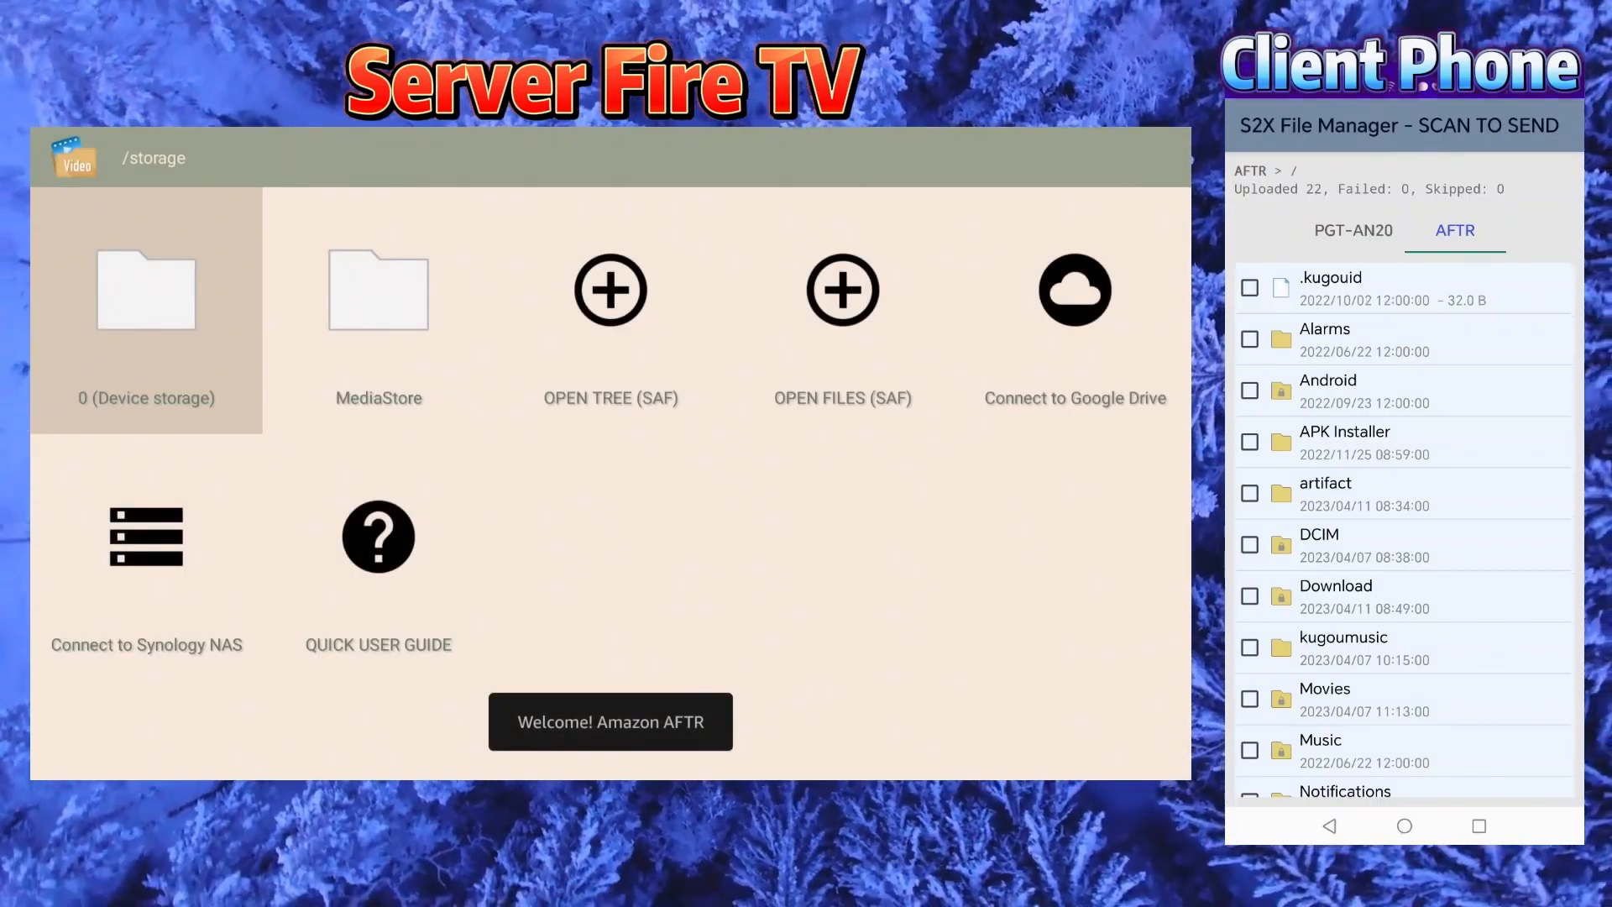
Browse device storage 0, then view MediaStore #ALL listing the transferred mp4 videos.
{"action": "left_click", "coordinate": [146, 290]}
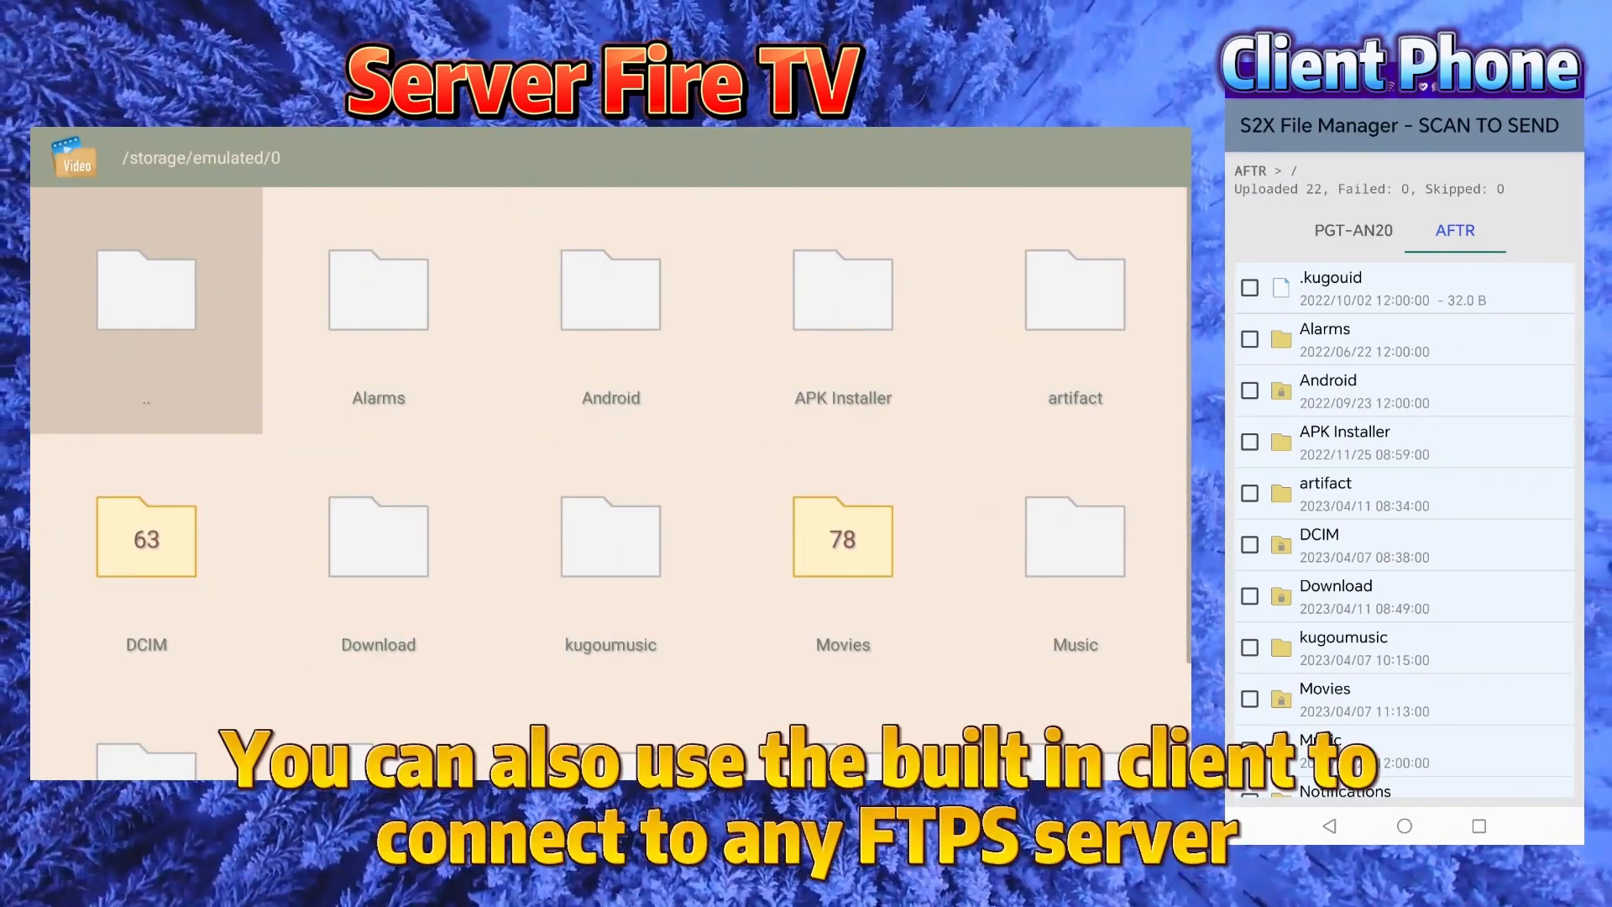
{"action": "left_click", "coordinate": [146, 290]}
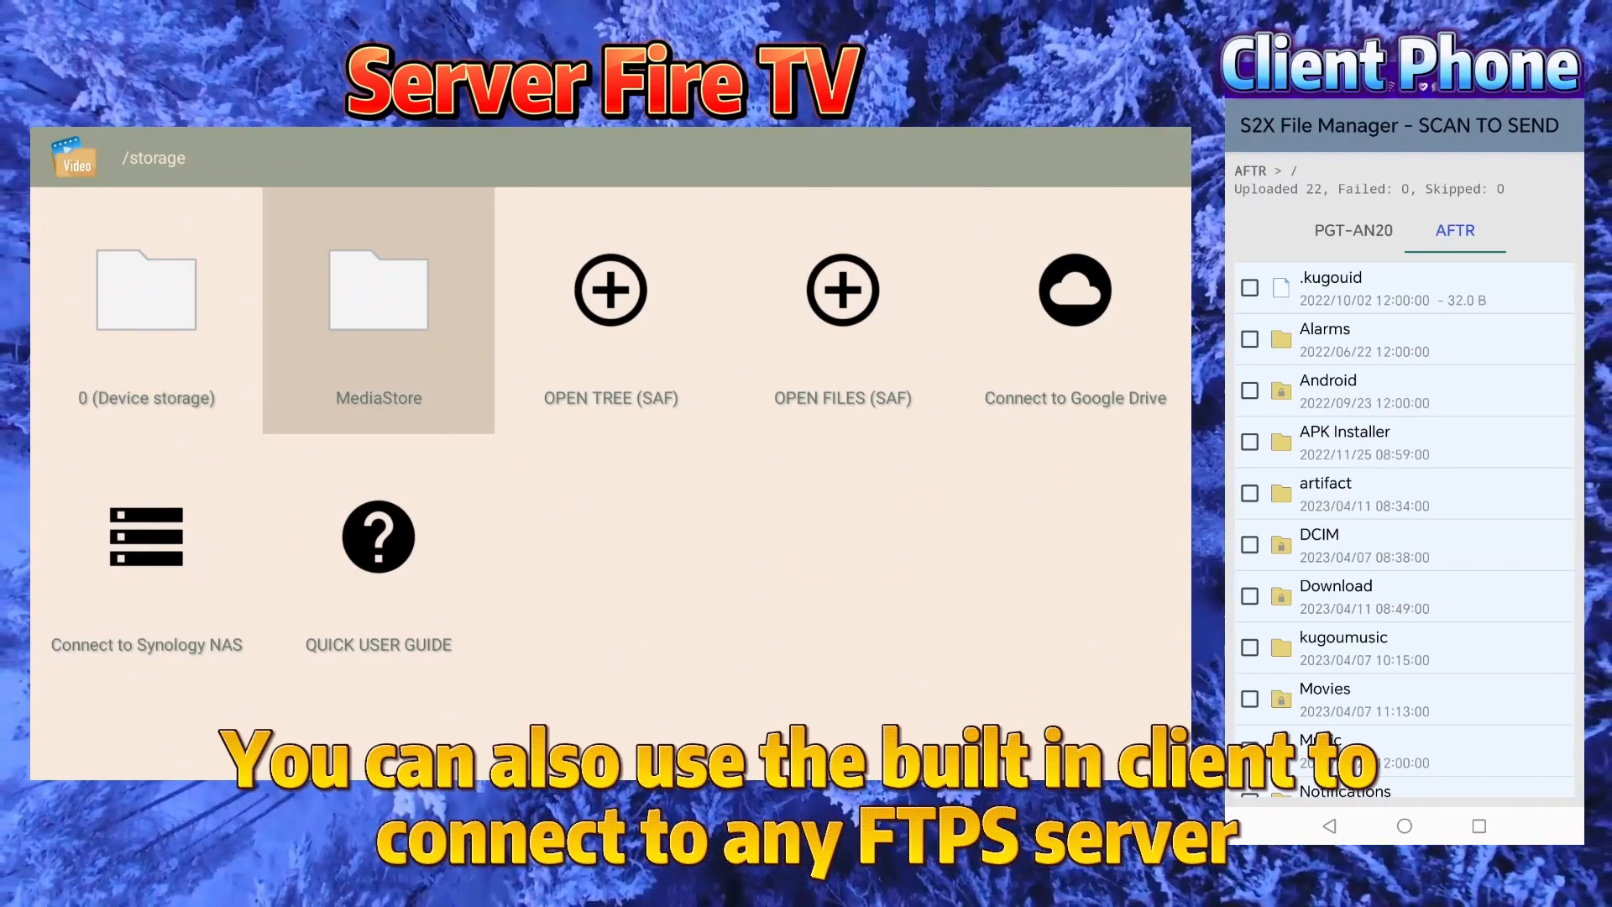
{"action": "left_click", "coordinate": [378, 308]}
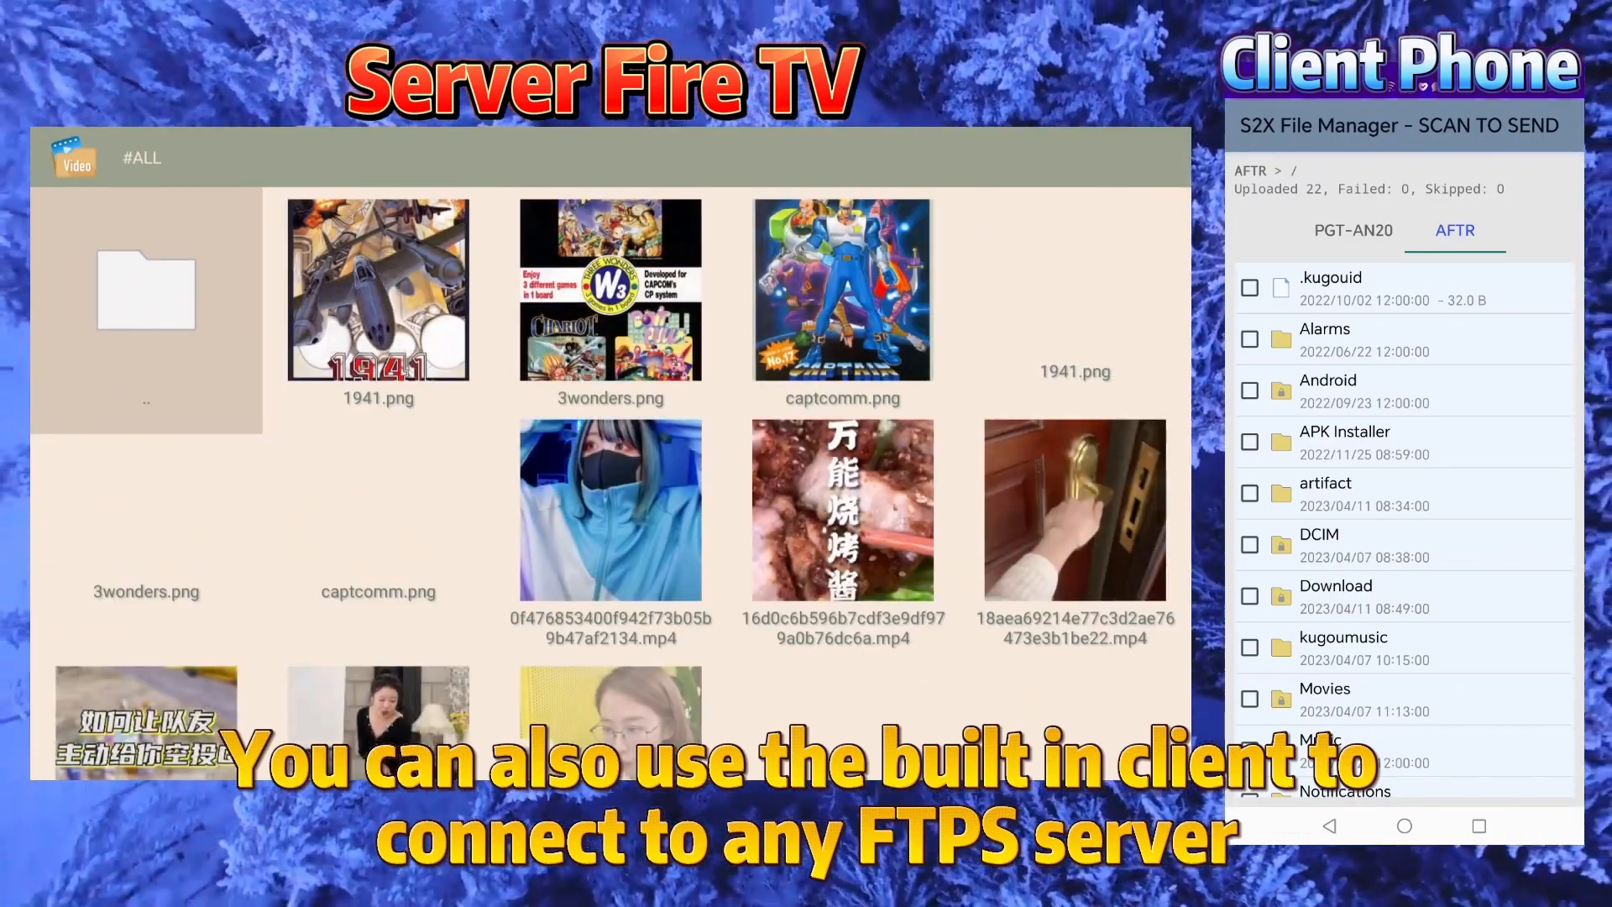